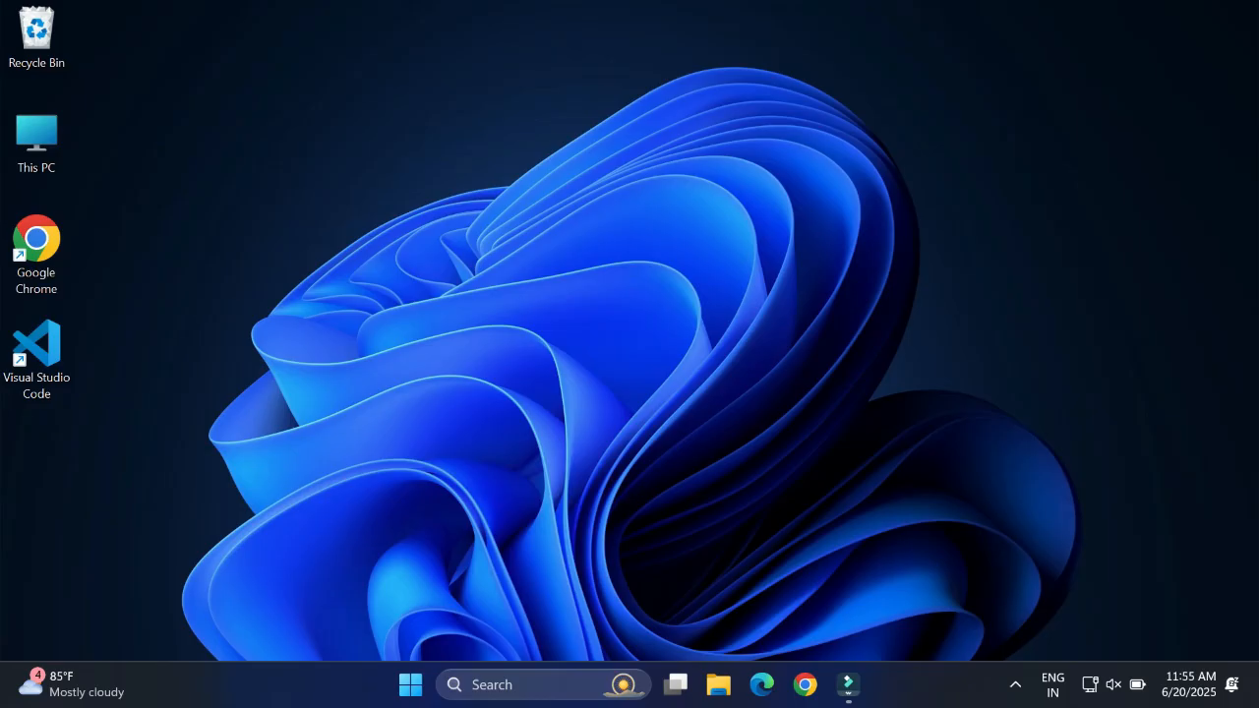
Step: Launch Command Prompt from Windows search and check for Python with the py command
{"action": "type", "text": "c"}
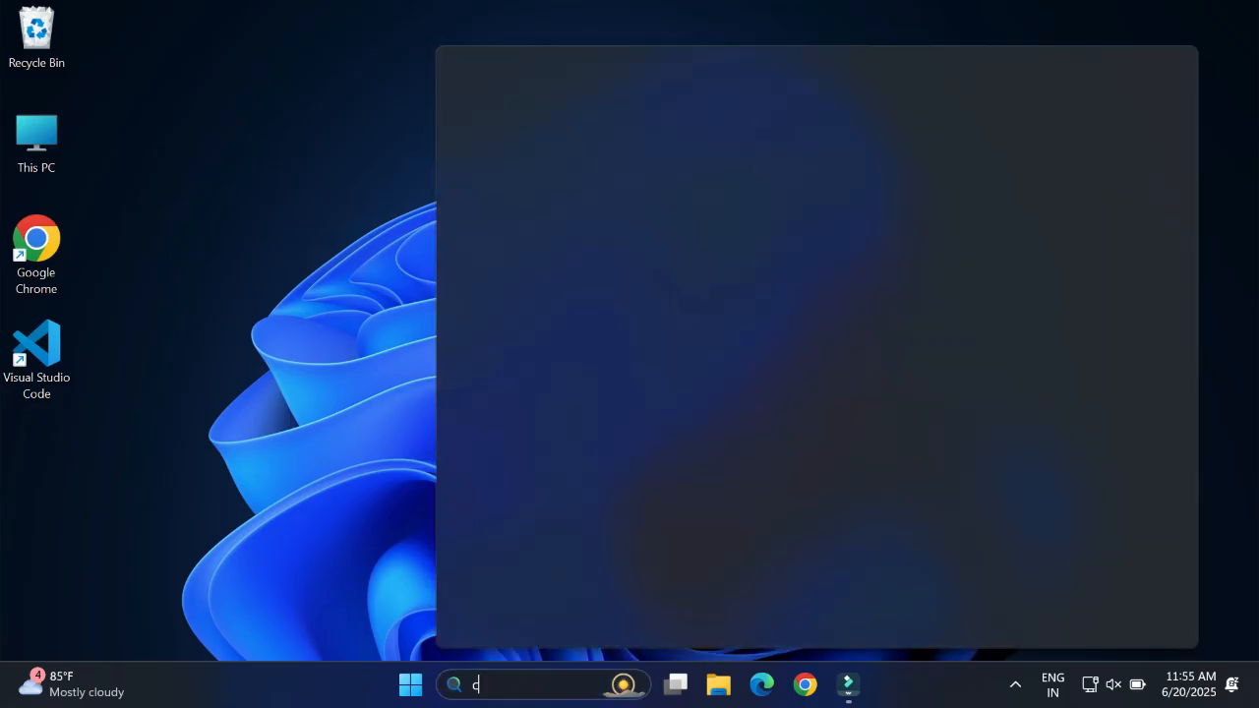
{"action": "type", "text": "md"}
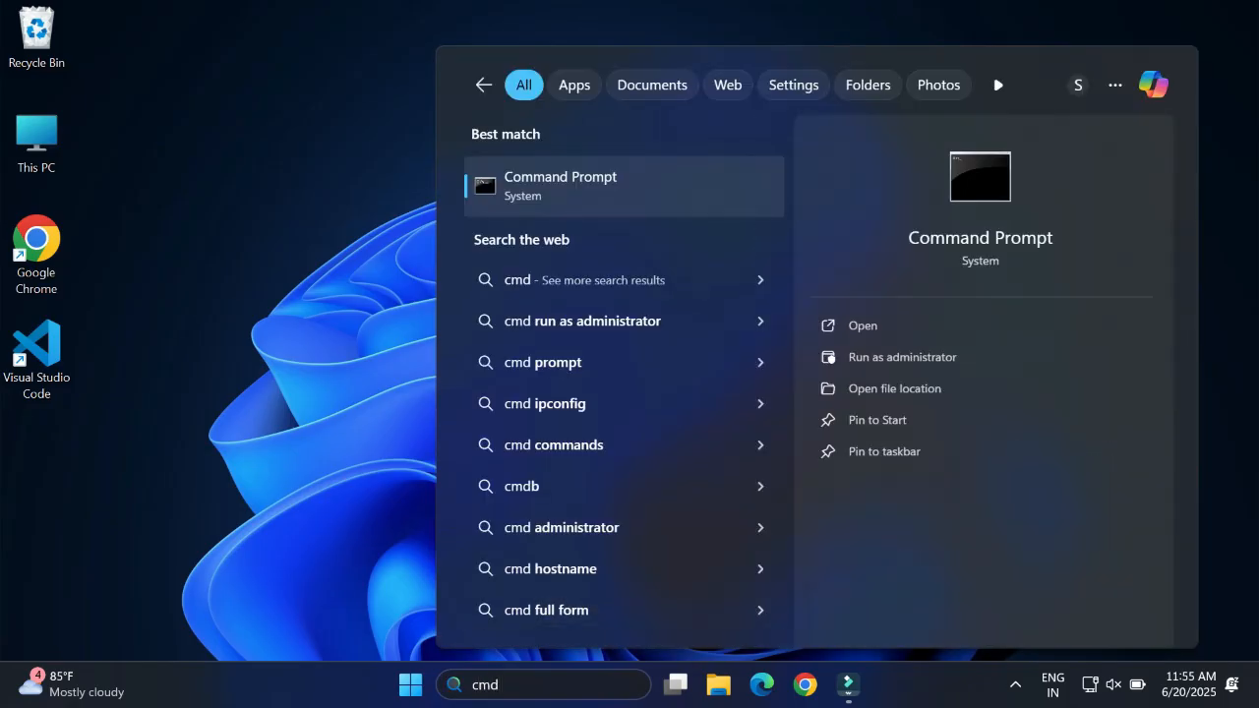
{"action": "left_click", "coordinate": [560, 186]}
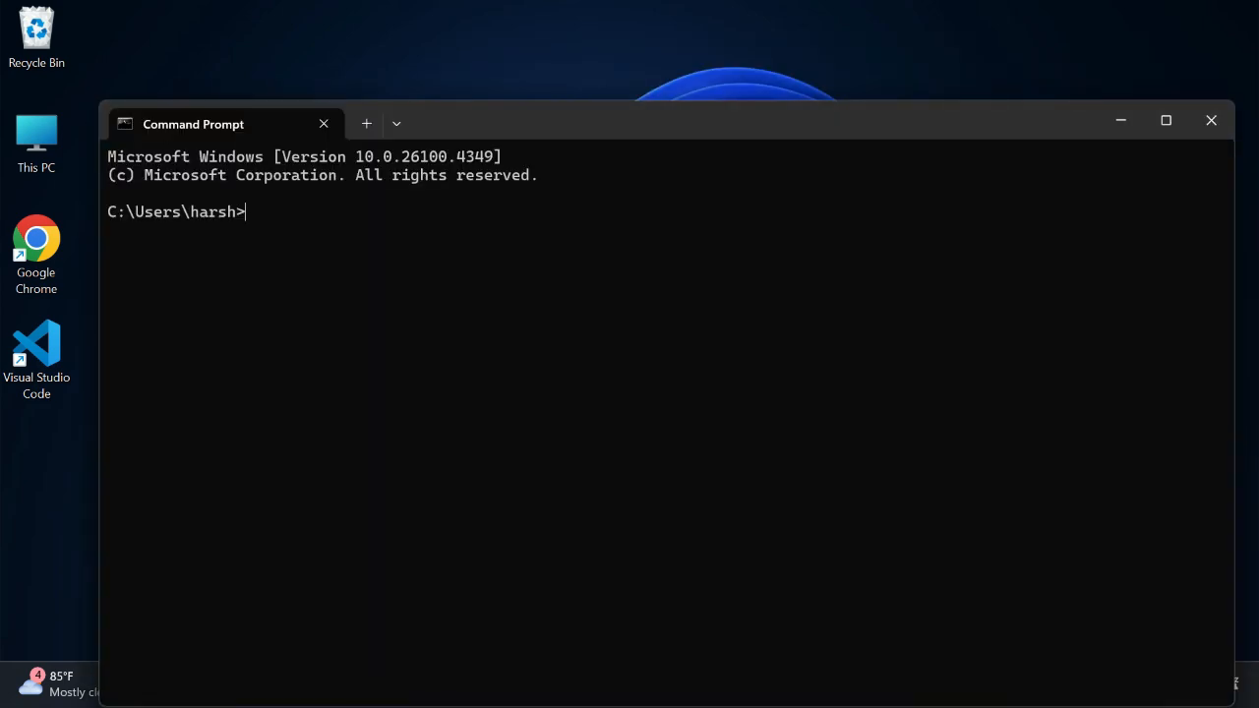
{"action": "type", "text": "py"}
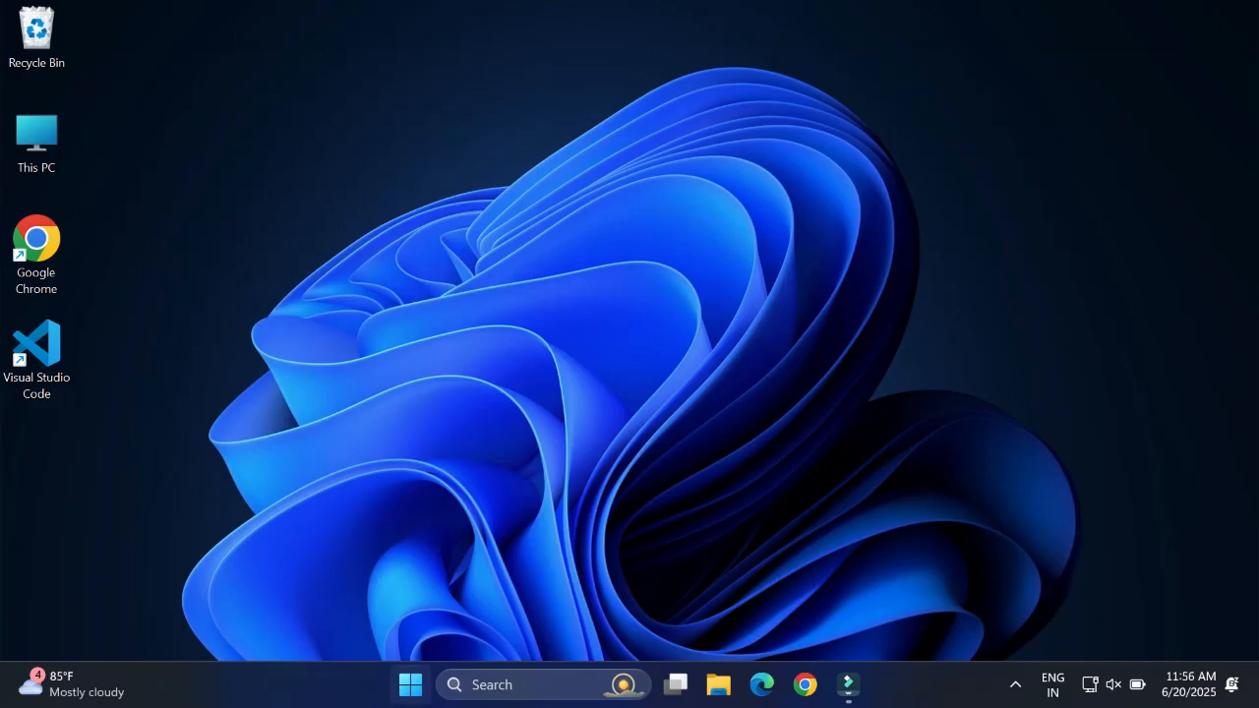
Step: Launch Visual Studio Code and install Microsoft's Python extension from the marketplace
{"action": "left_click", "coordinate": [36, 354]}
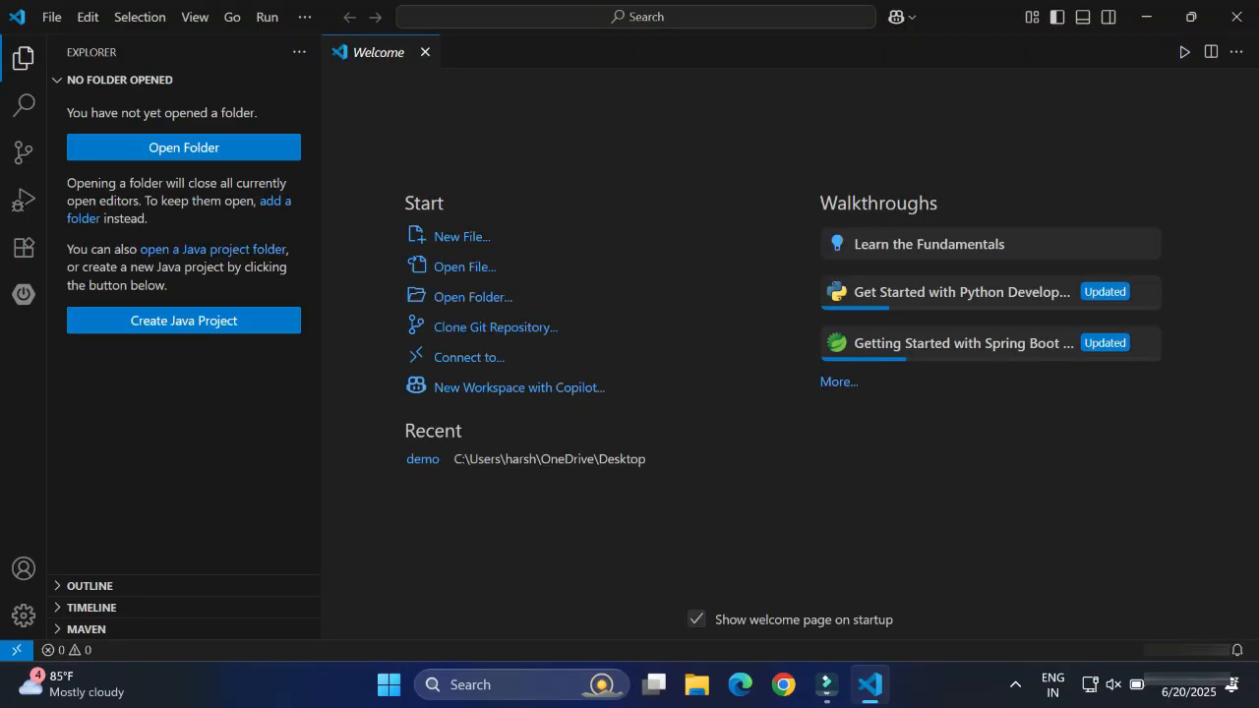
{"action": "left_click", "coordinate": [22, 247]}
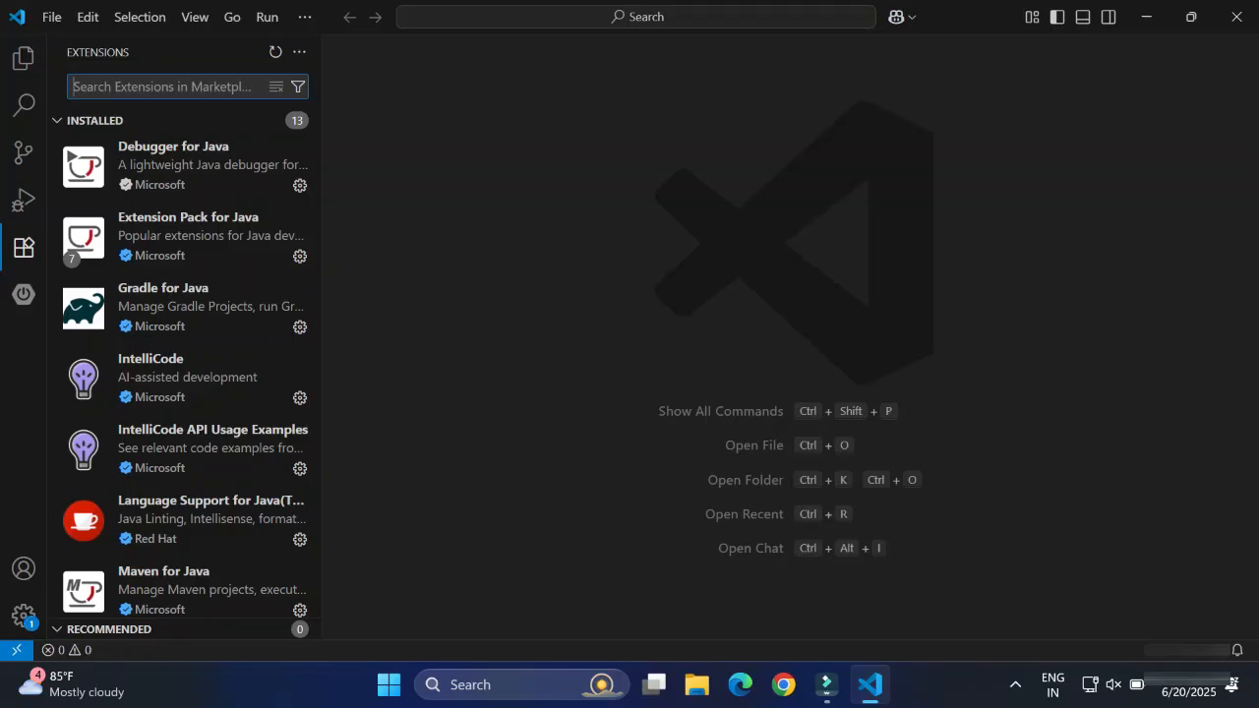
{"action": "type", "text": "python"}
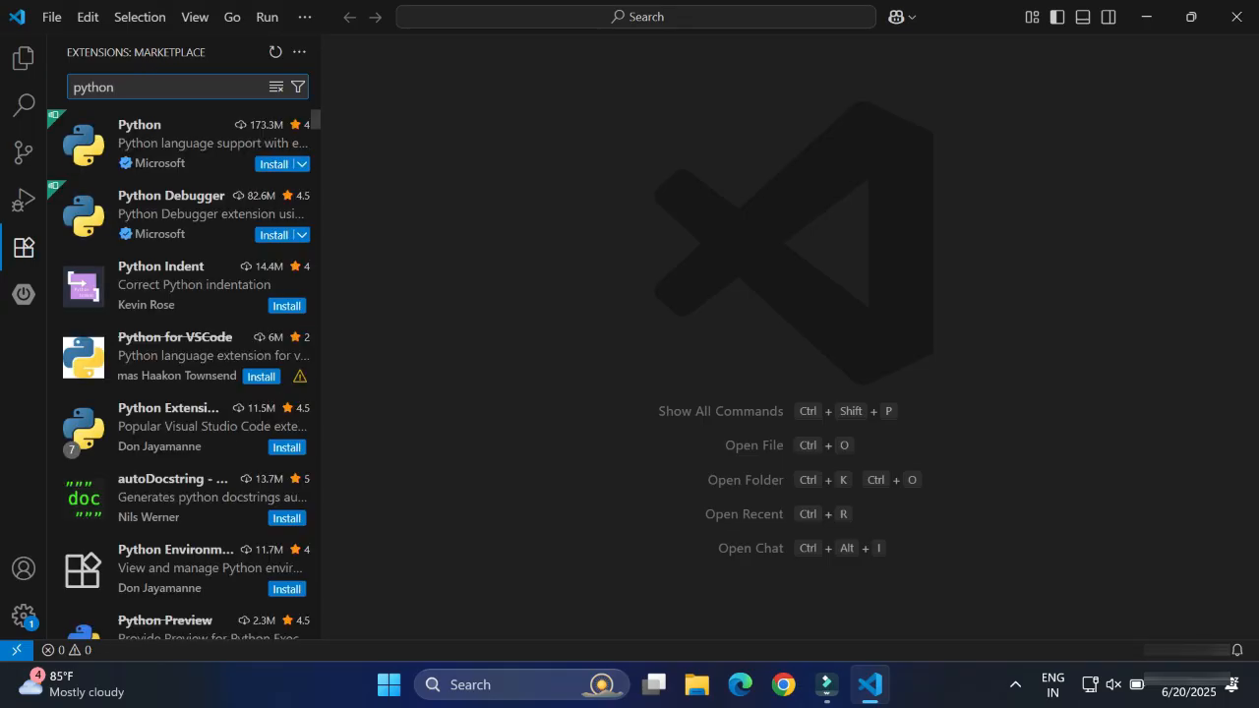
{"action": "left_click", "coordinate": [182, 143]}
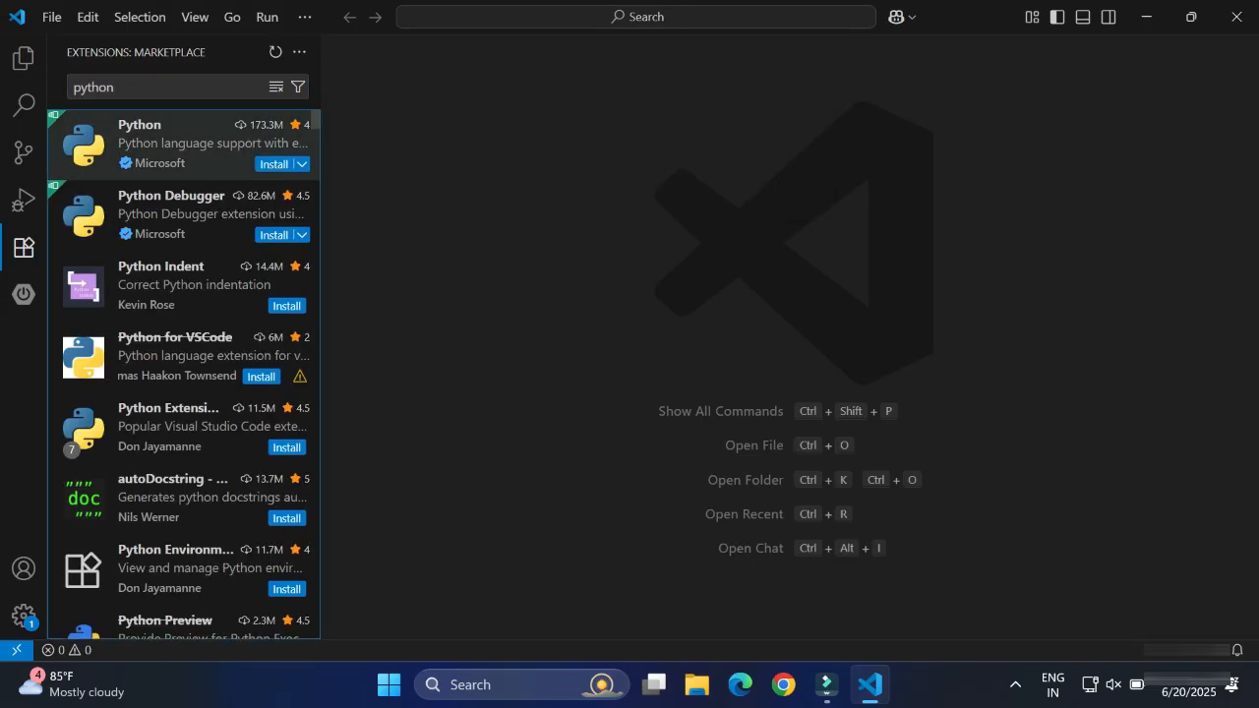
{"action": "left_click", "coordinate": [148, 143]}
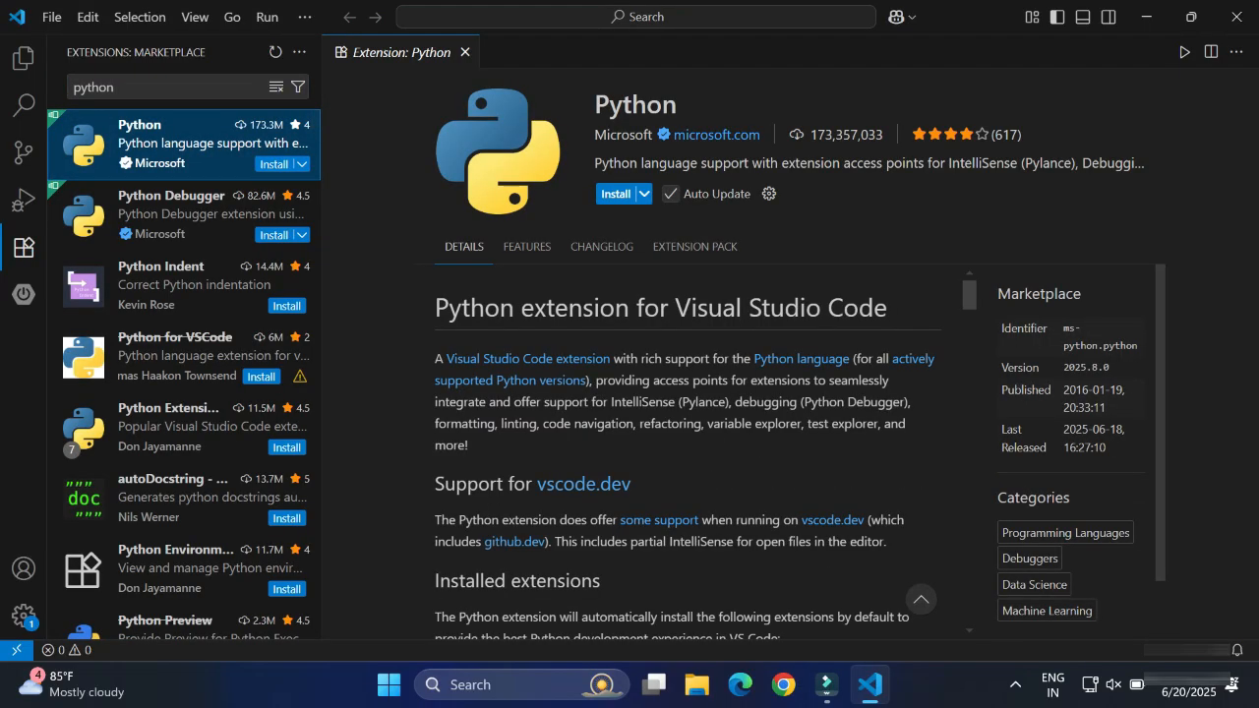
{"action": "left_click", "coordinate": [616, 194]}
{"action": "type", "text": "c"}
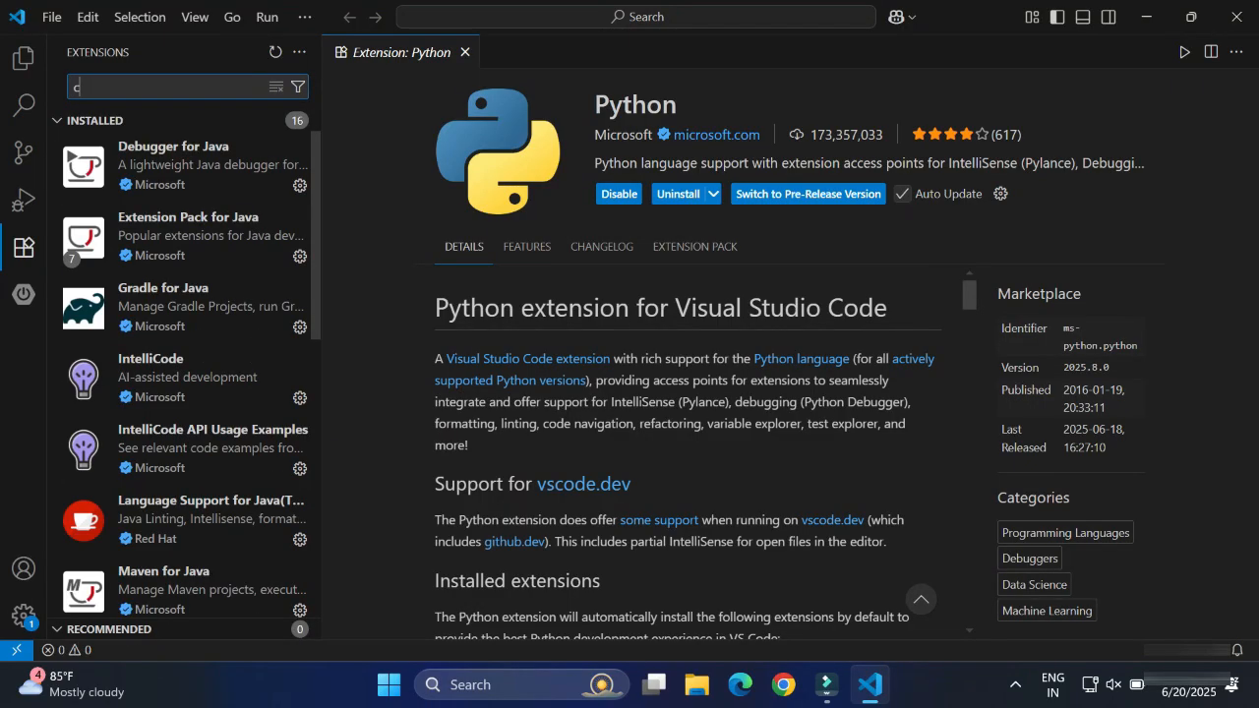
Step: Install Jun Han's Code Runner extension and return to the file explorer
{"action": "type", "text": "ode runner"}
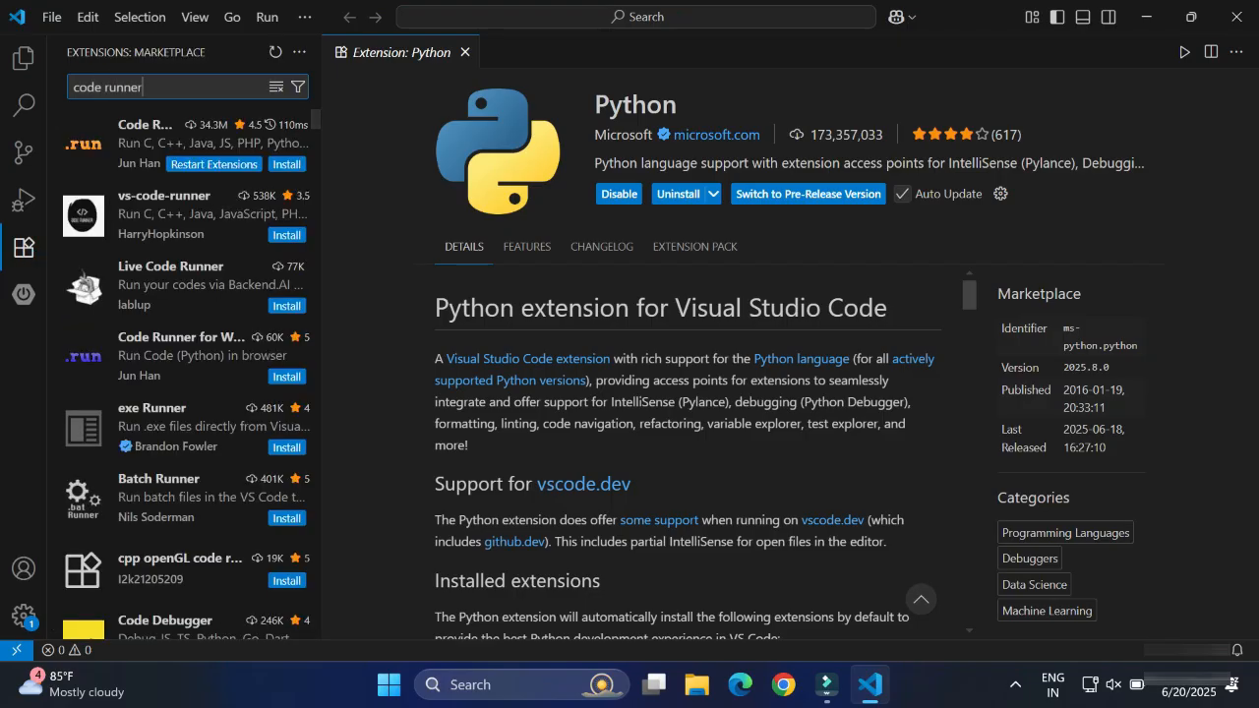
{"action": "left_click", "coordinate": [144, 143]}
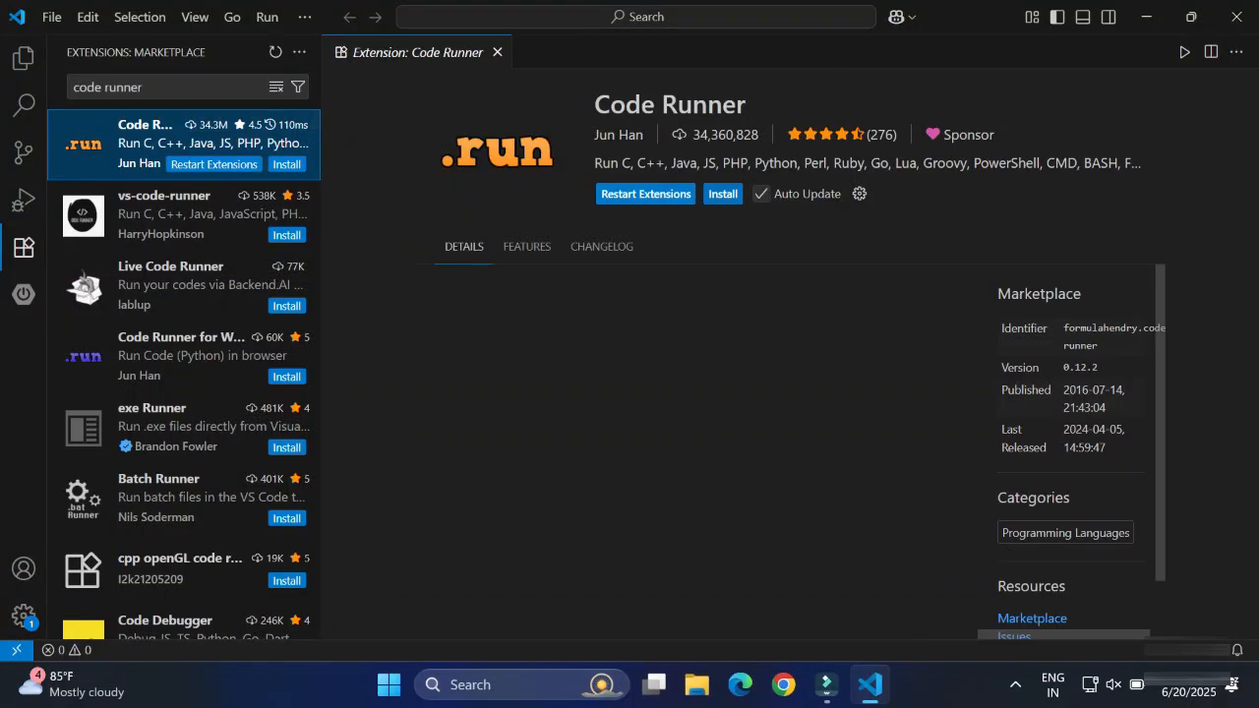
{"action": "left_click", "coordinate": [723, 193]}
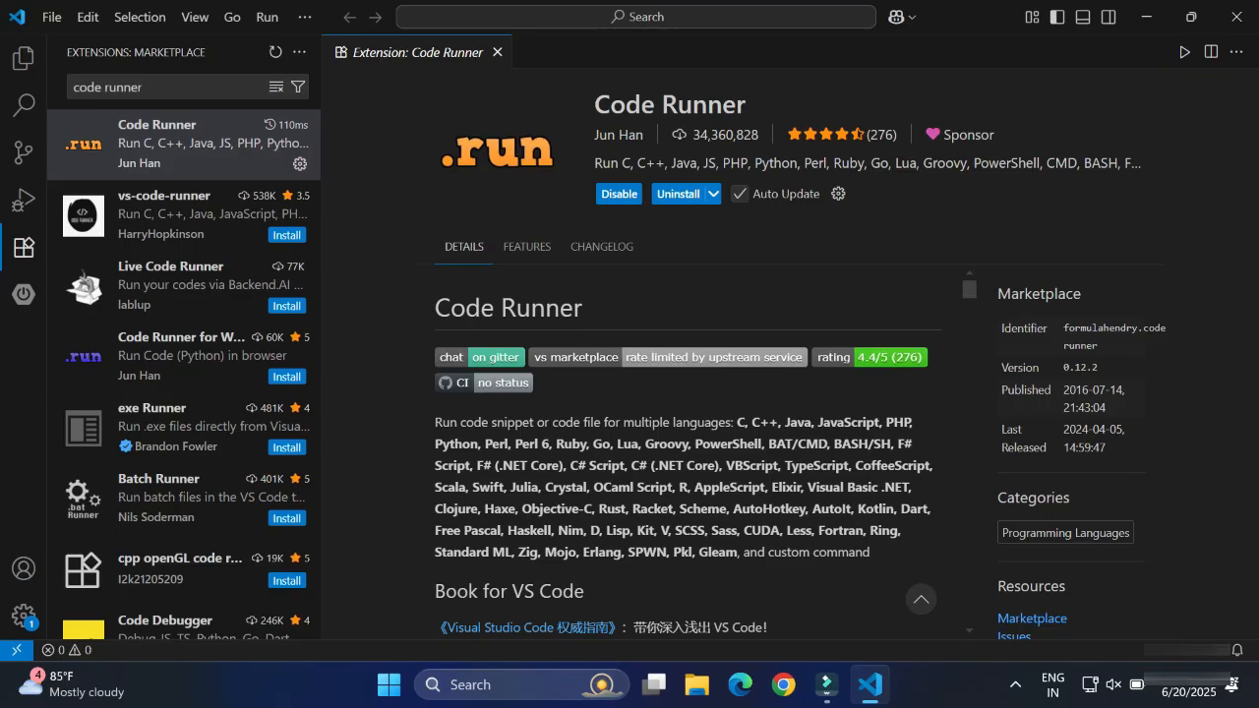
{"action": "left_click", "coordinate": [23, 58]}
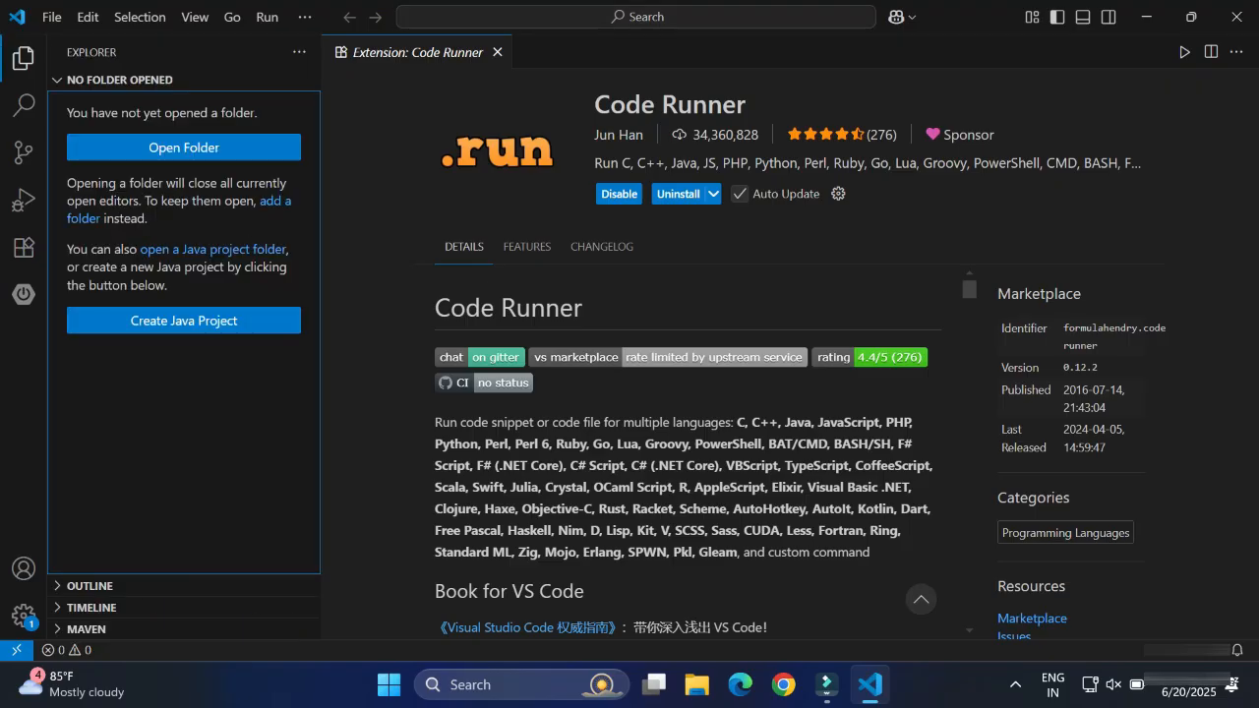
Step: Create a new Desktop folder named cscorner and select it as the workspace folder
{"action": "left_click", "coordinate": [51, 16]}
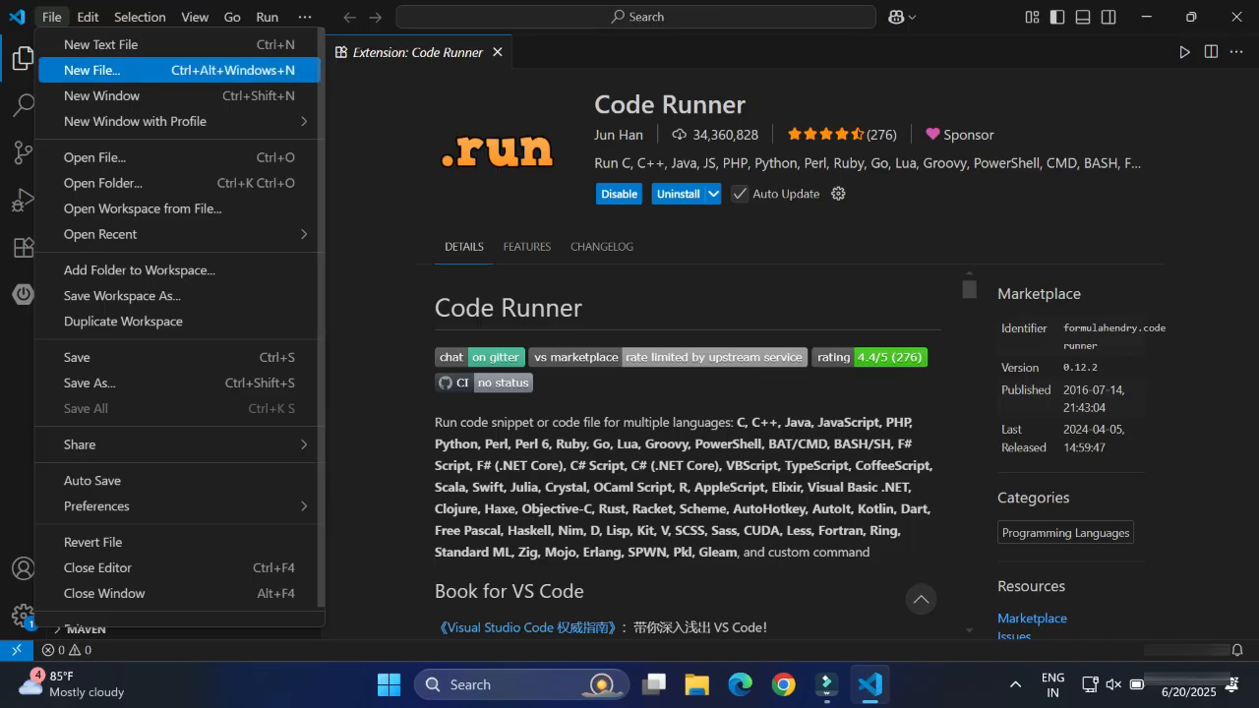
{"action": "left_click", "coordinate": [102, 183]}
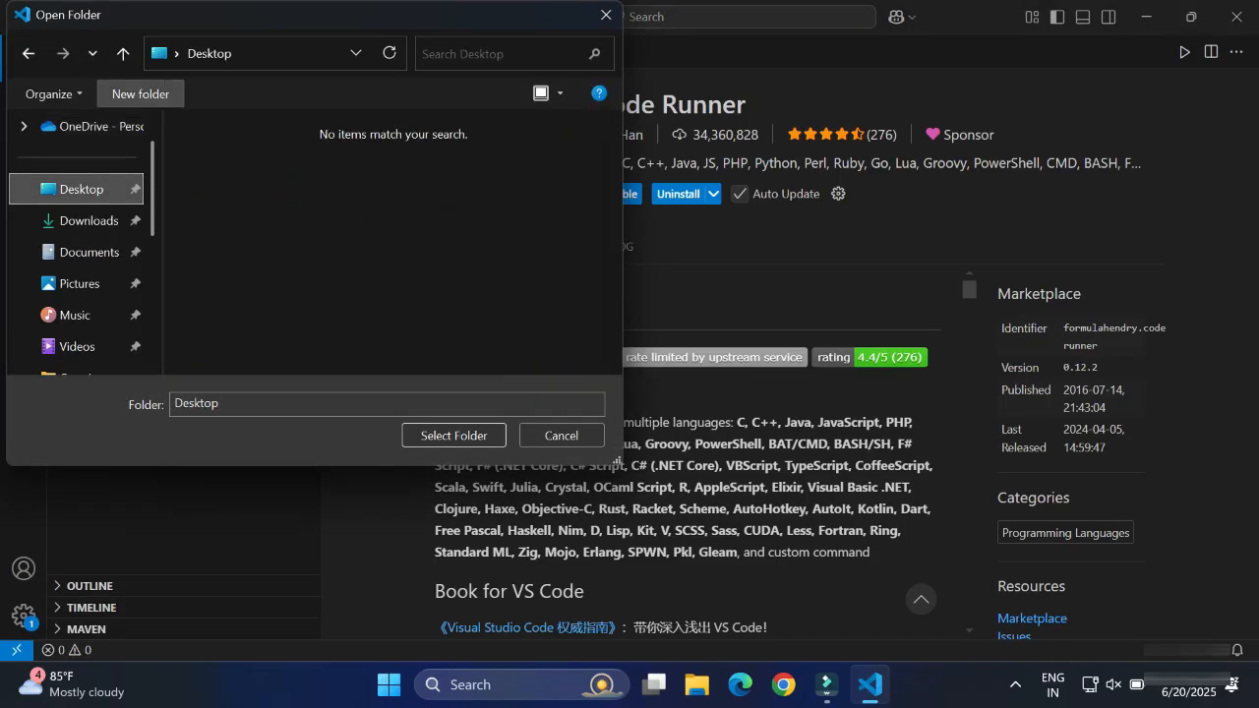
{"action": "left_click", "coordinate": [140, 93]}
{"action": "type", "text": "cscorner"}
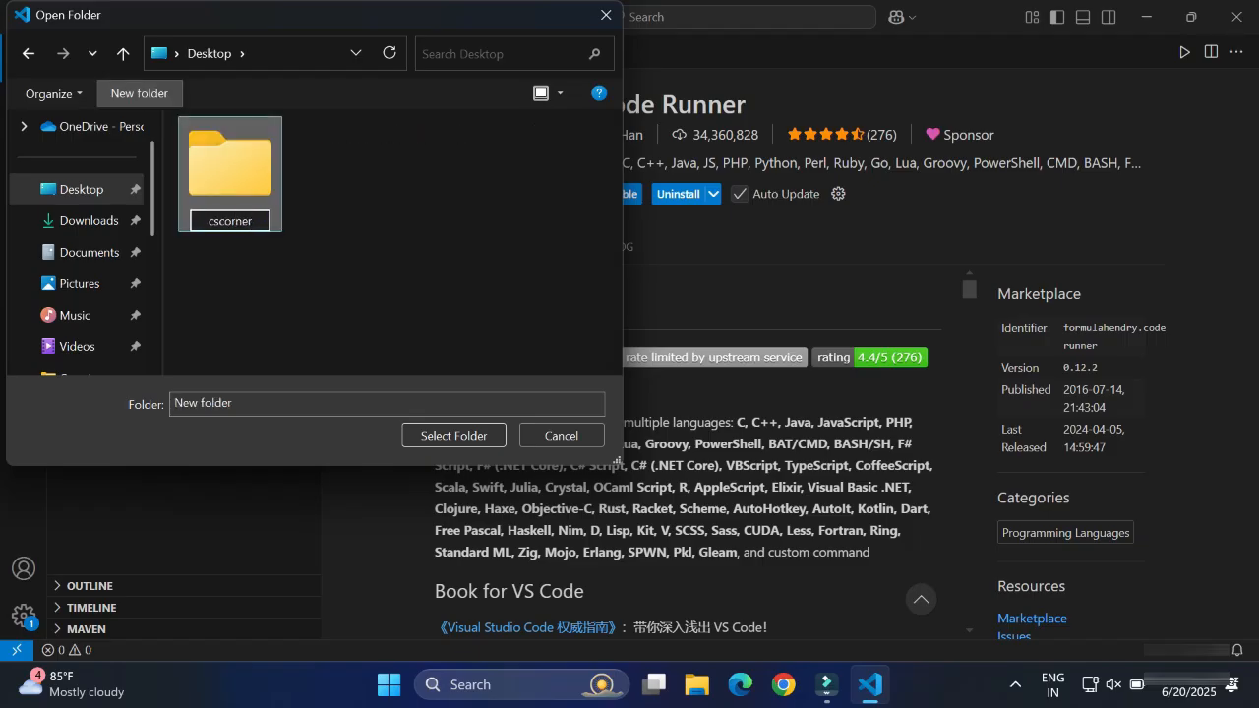
{"action": "double_click", "coordinate": [230, 165]}
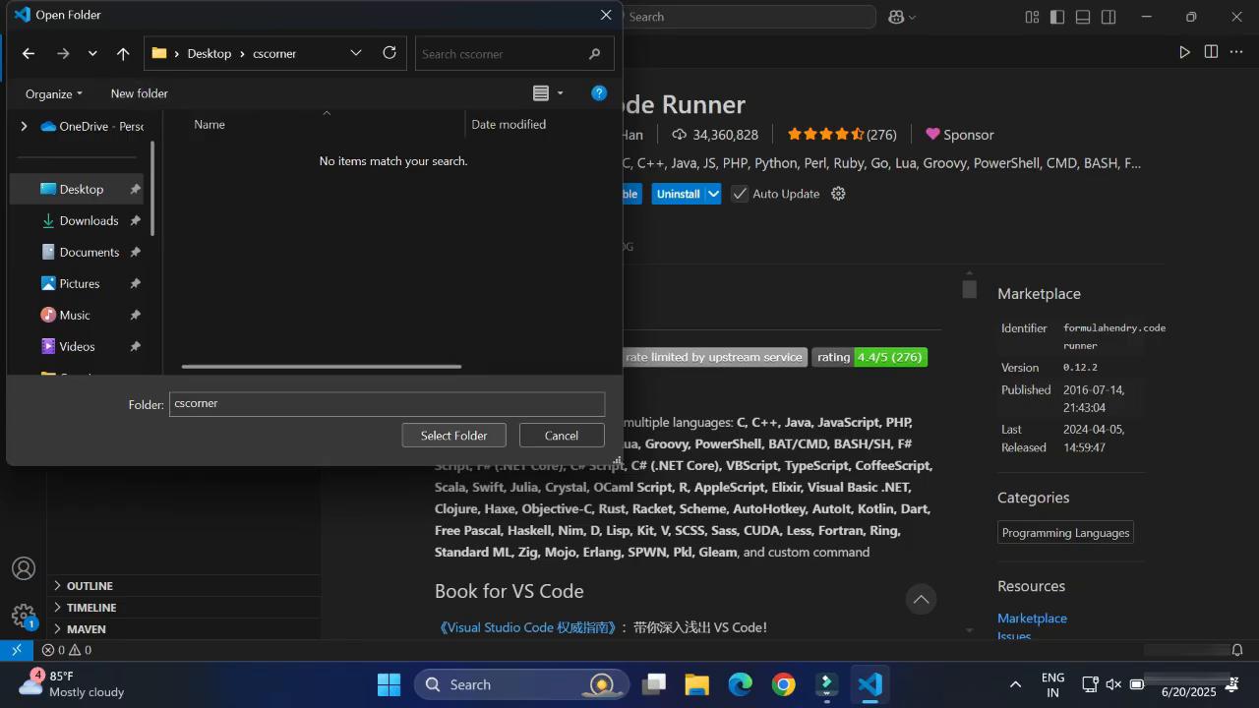
{"action": "left_click", "coordinate": [454, 435]}
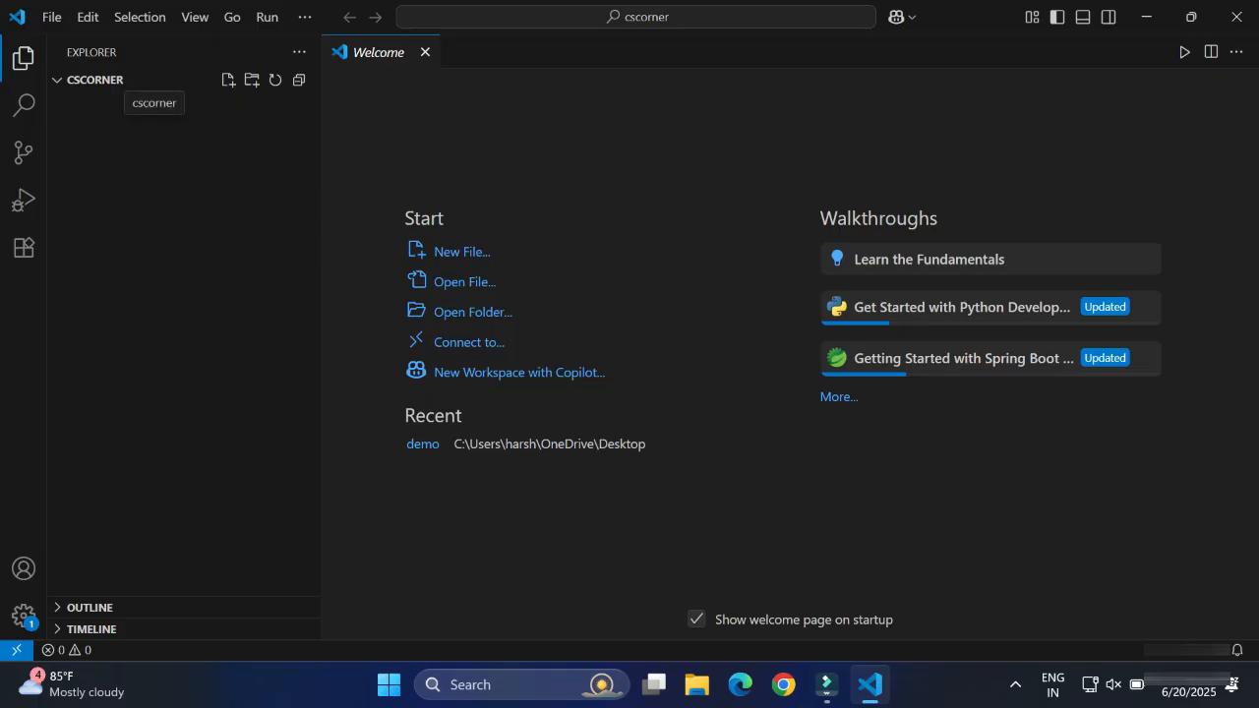
{"action": "mouse_move", "coordinate": [227, 80]}
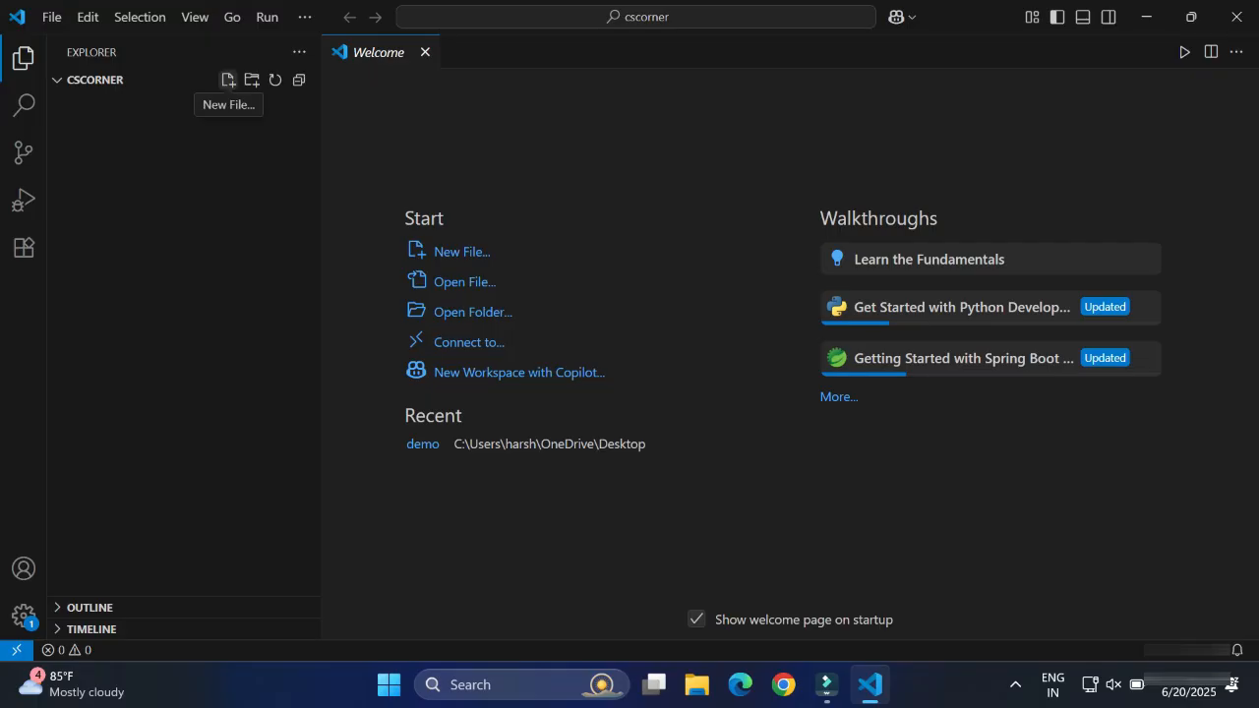
Step: Create an empty hello.py file in the cscorner folder
{"action": "left_click", "coordinate": [227, 80]}
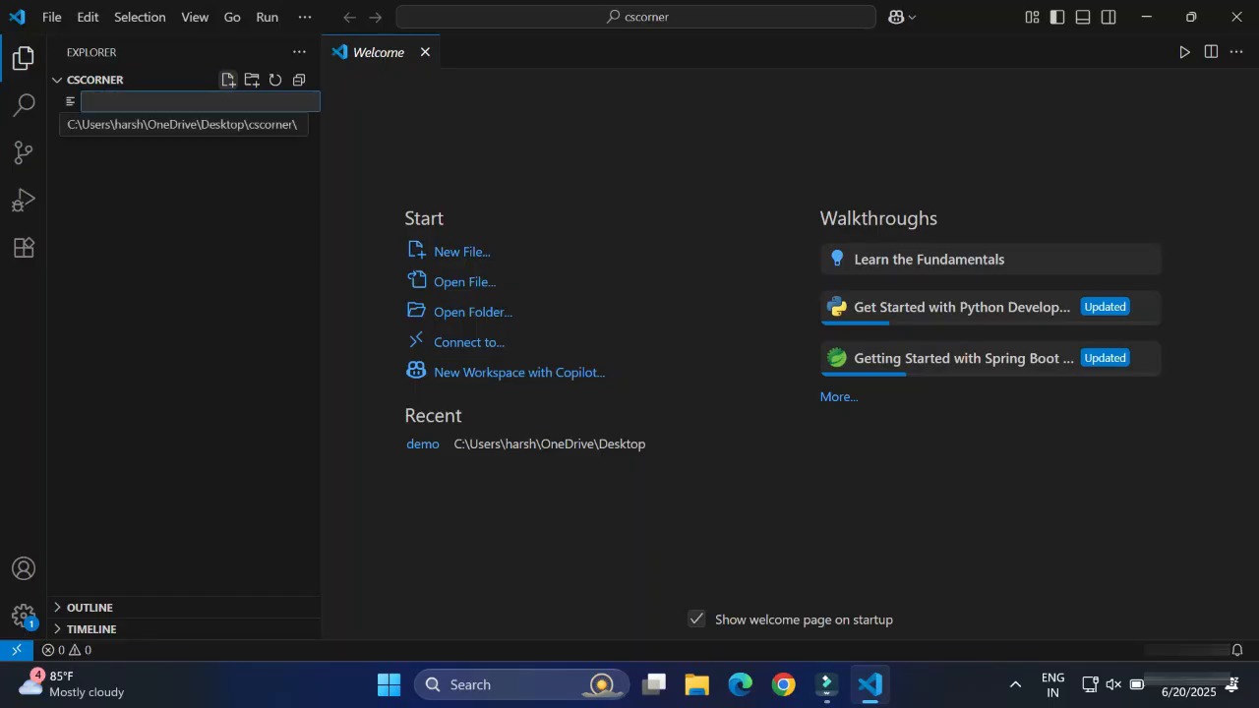
{"action": "type", "text": "hello.py"}
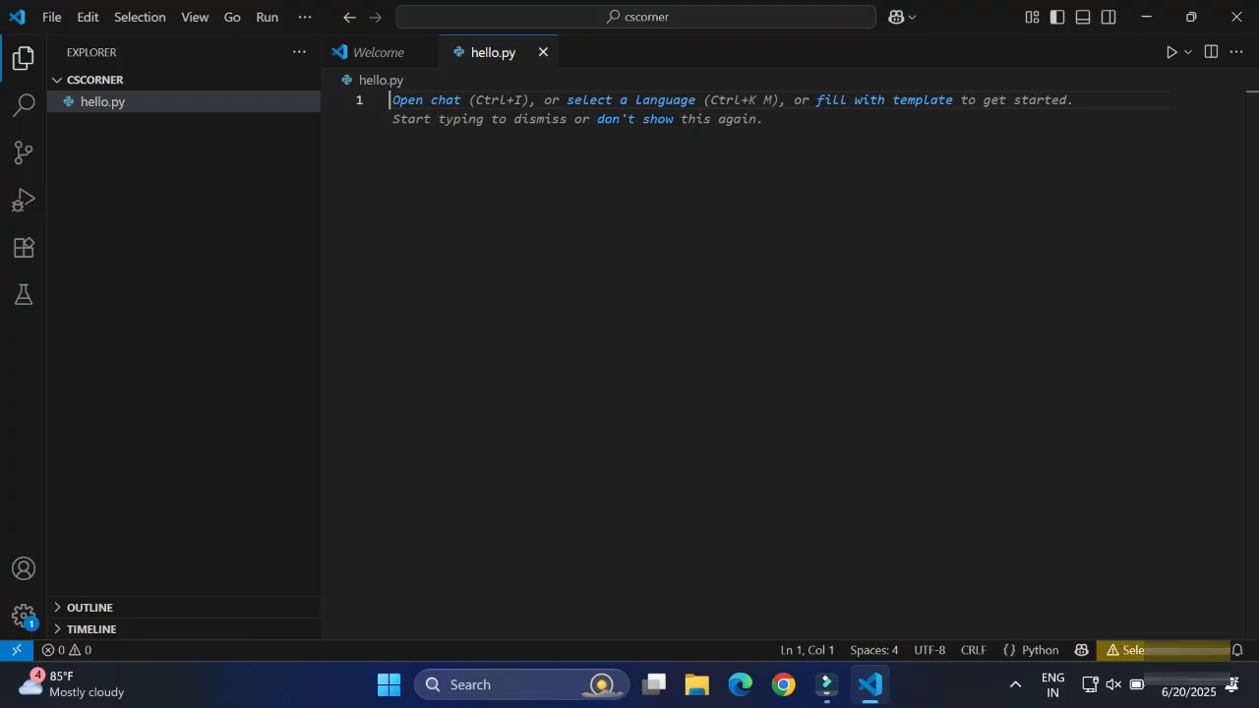
Step: Write print("Thanks for watching!!") on line 1 and run the script with Code Runner
{"action": "type", "text": "pri"}
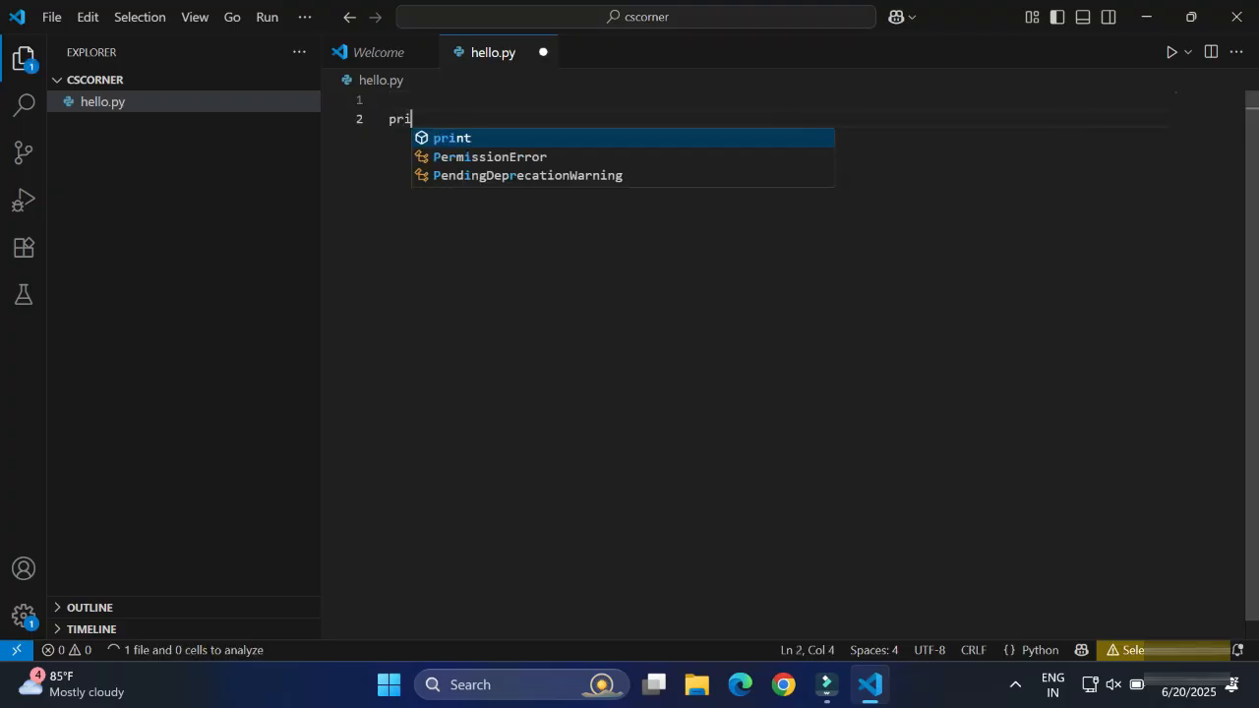
{"action": "key", "text": "Tab"}
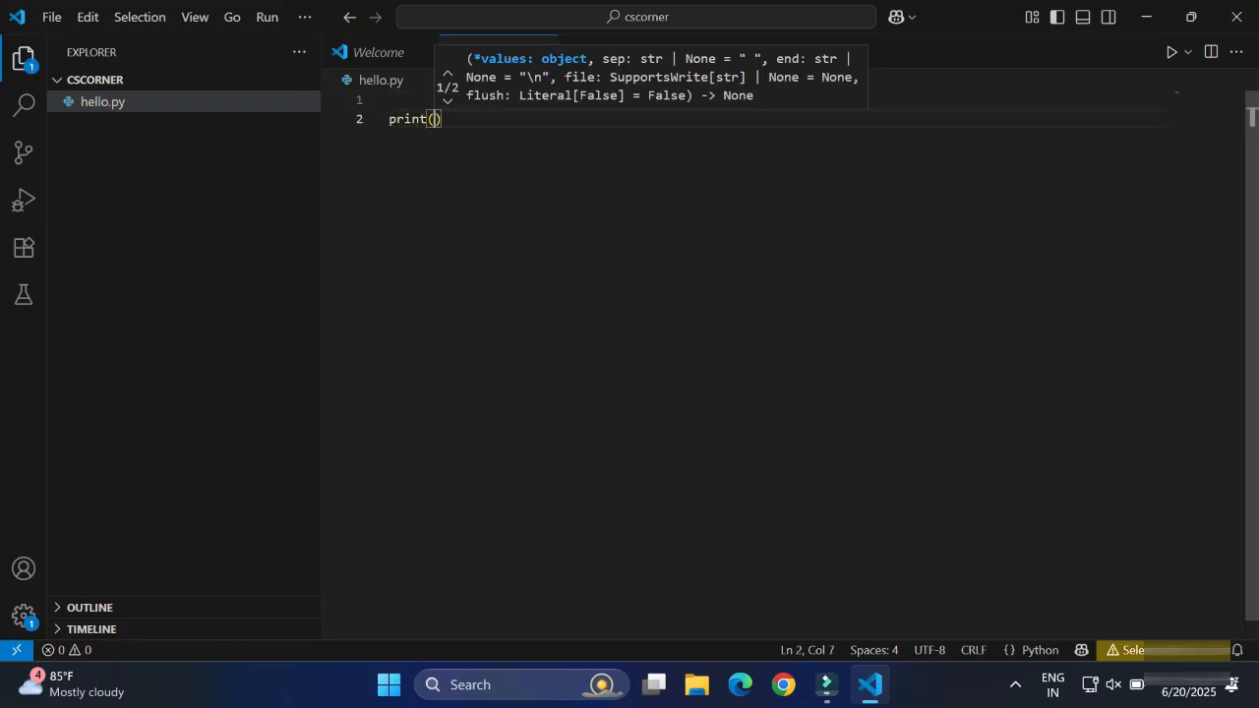
{"action": "type", "text": "\"Thanks for wa"}
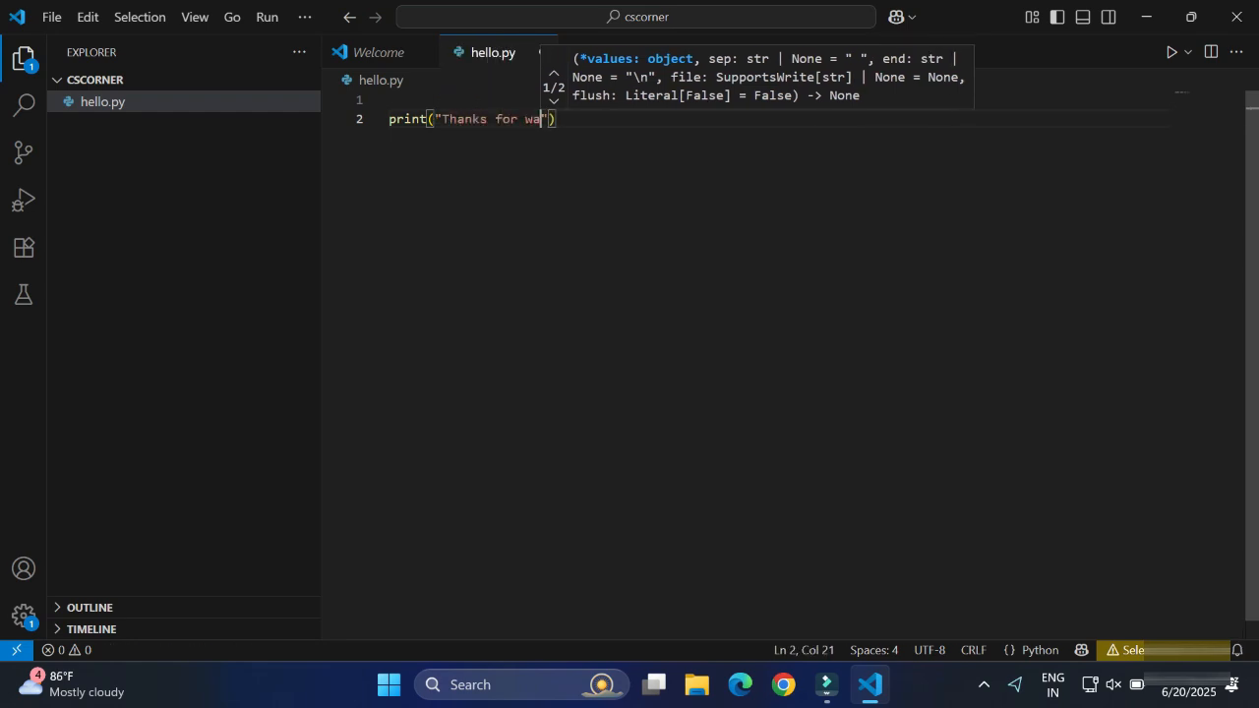
{"action": "type", "text": "tching!!"}
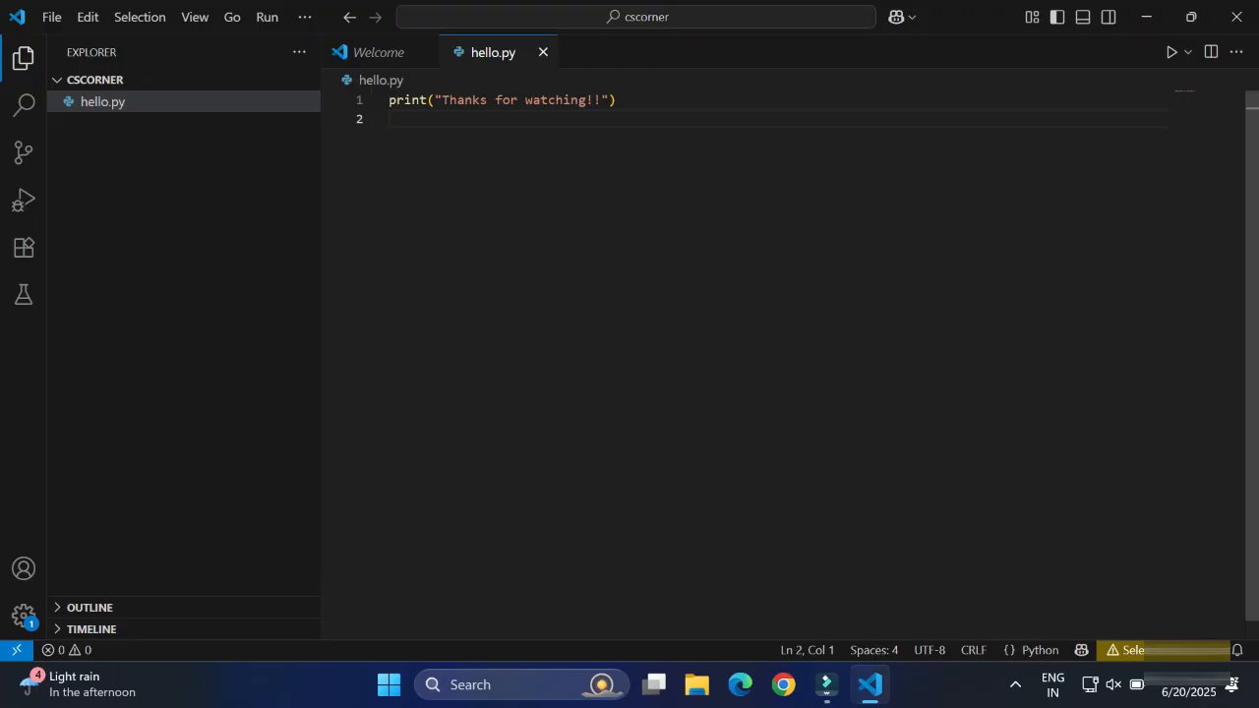
{"action": "left_click", "coordinate": [51, 17]}
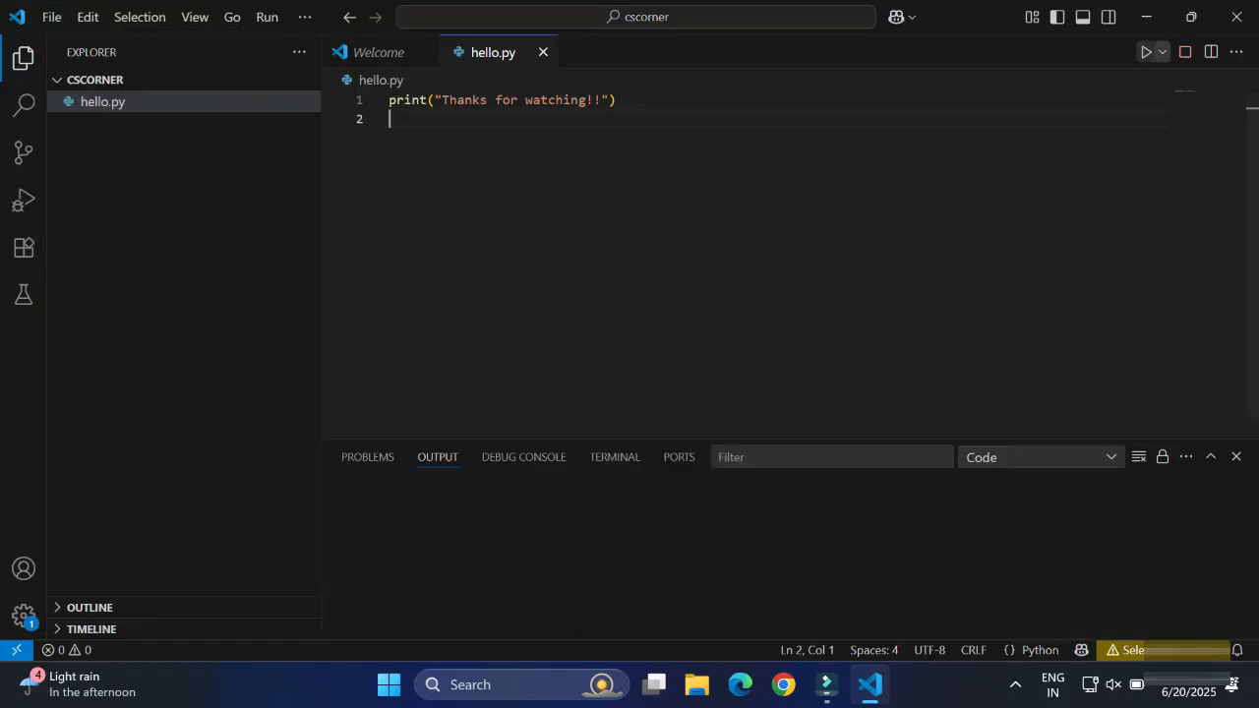
Step: Let the run print Thanks for watching!! and then close the Output panel
{"action": "left_click", "coordinate": [1146, 53]}
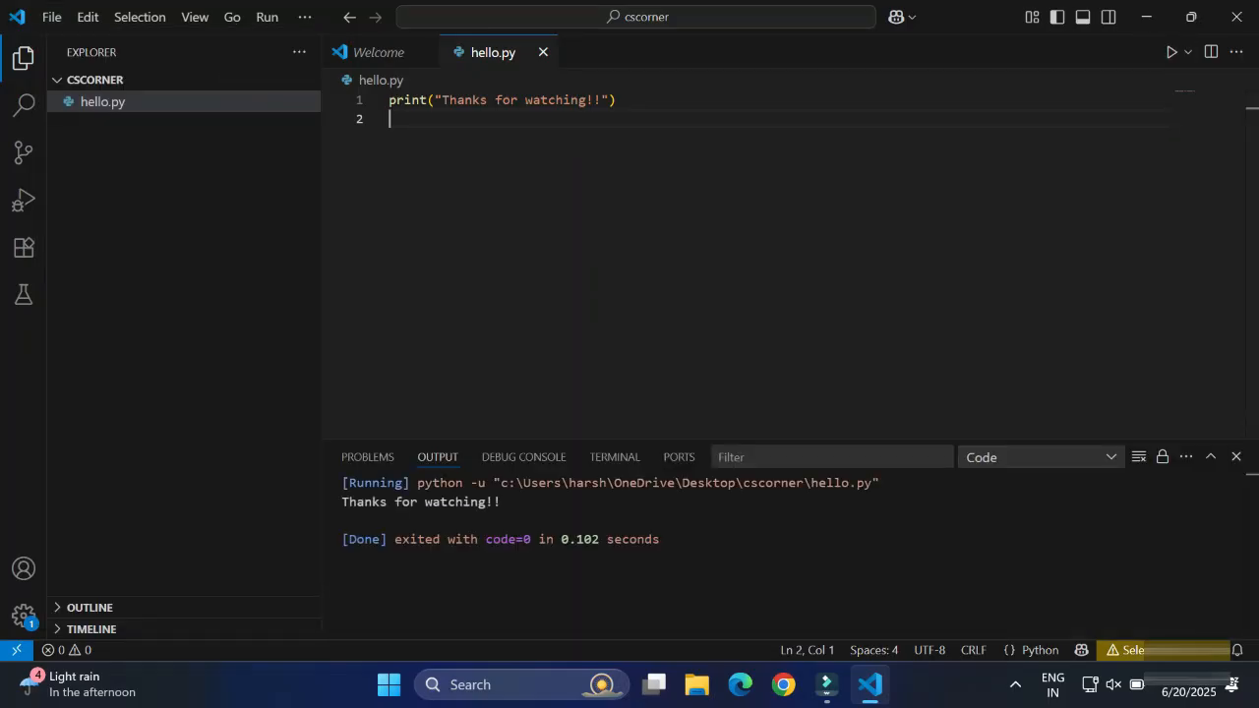
{"action": "mouse_move", "coordinate": [523, 456]}
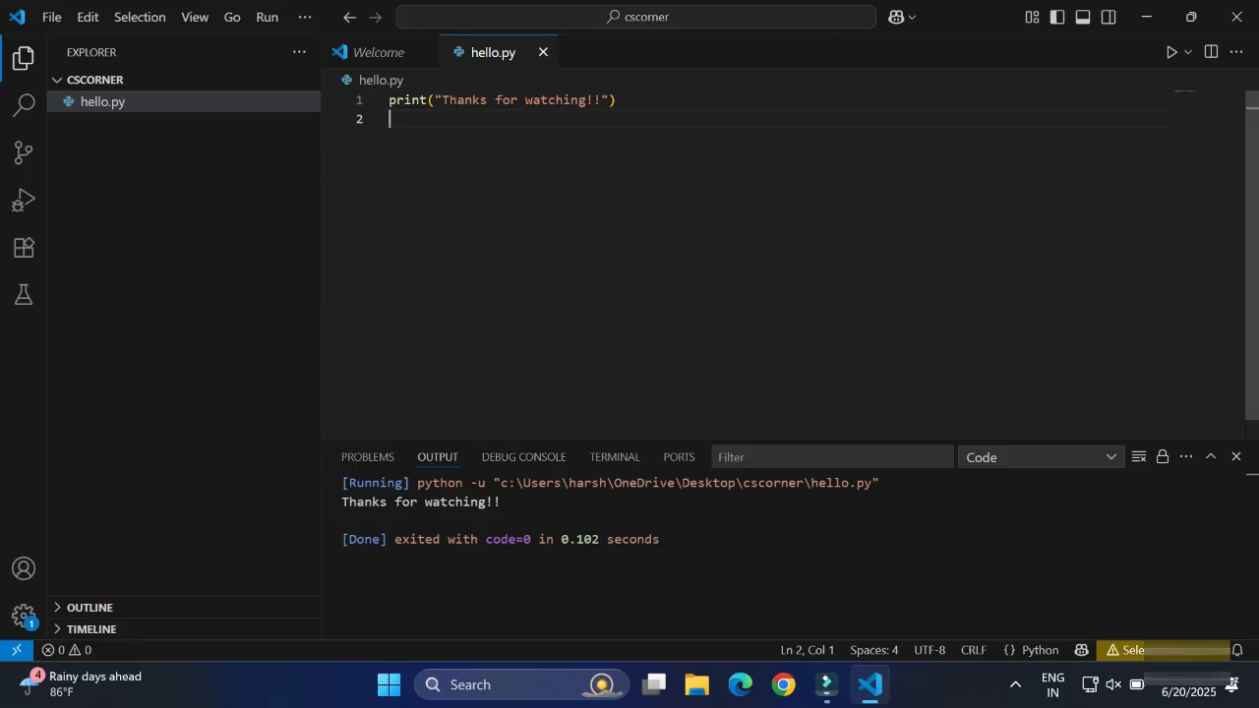
{"action": "left_click", "coordinate": [1237, 456]}
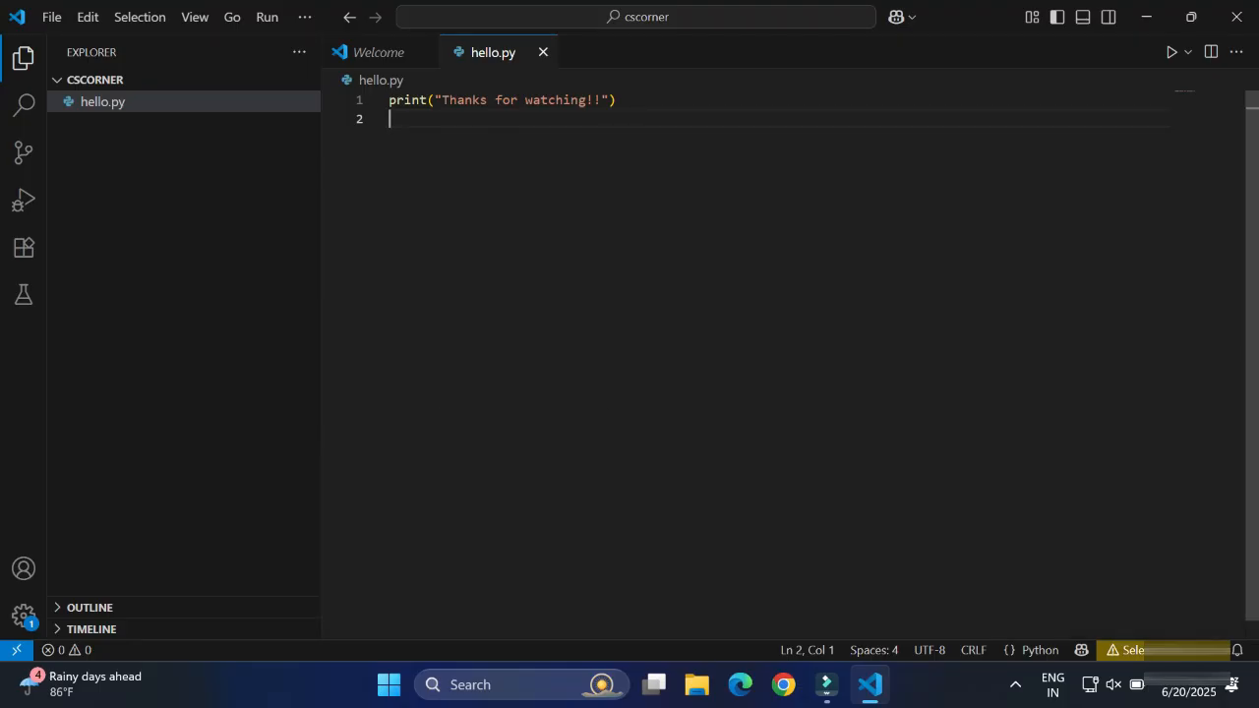
Step: Add s=input("Enter something:") on line 2 and run the updated script
{"action": "type", "text": "s=inp"}
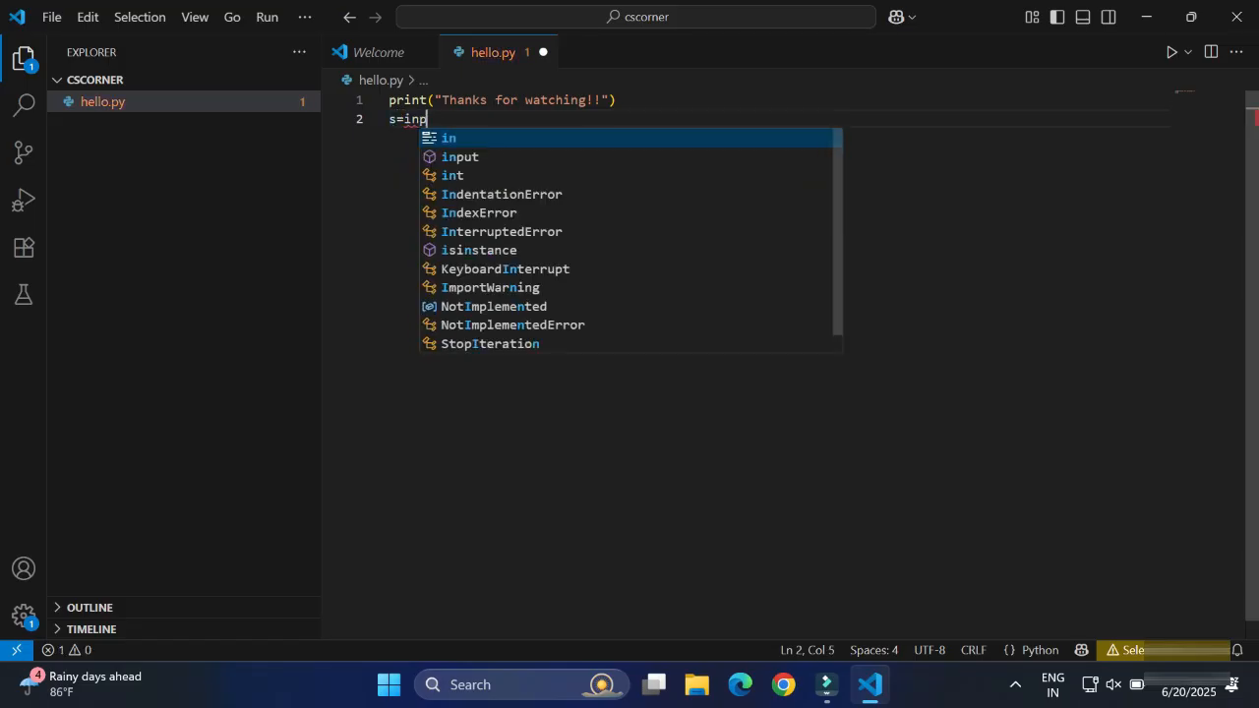
{"action": "type", "text": "ut(\"\")"}
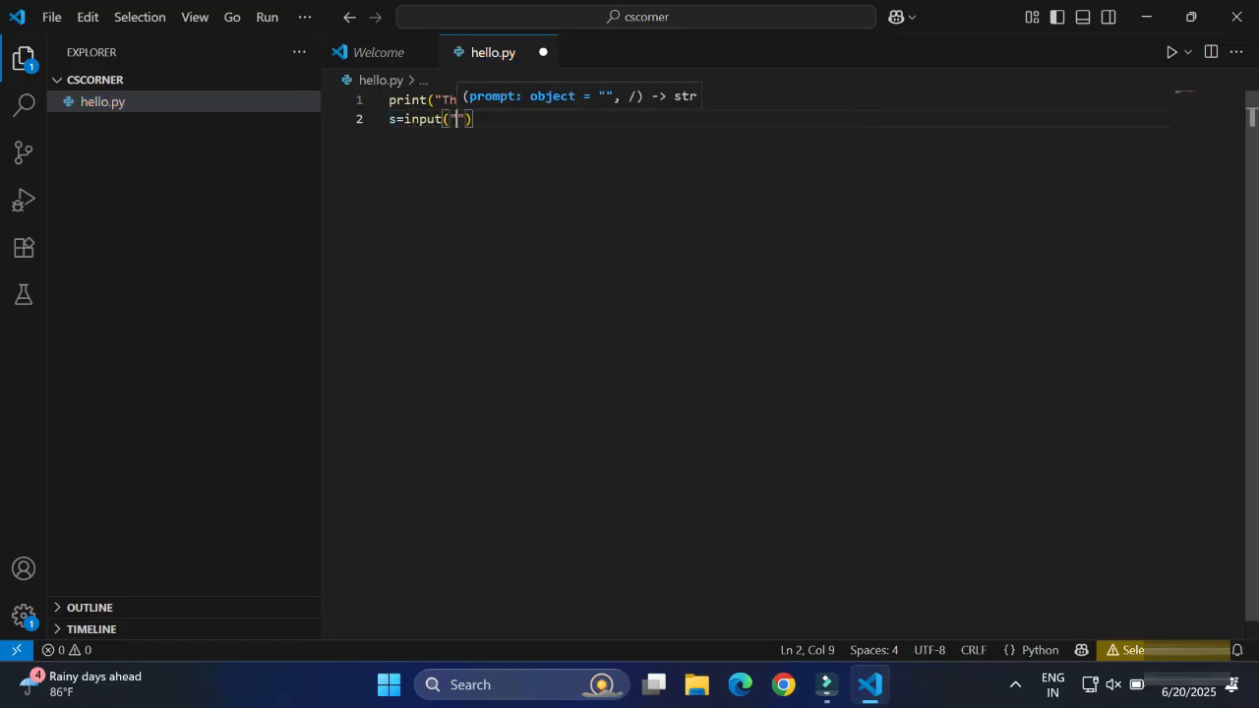
{"action": "type", "text": "Enter somet"}
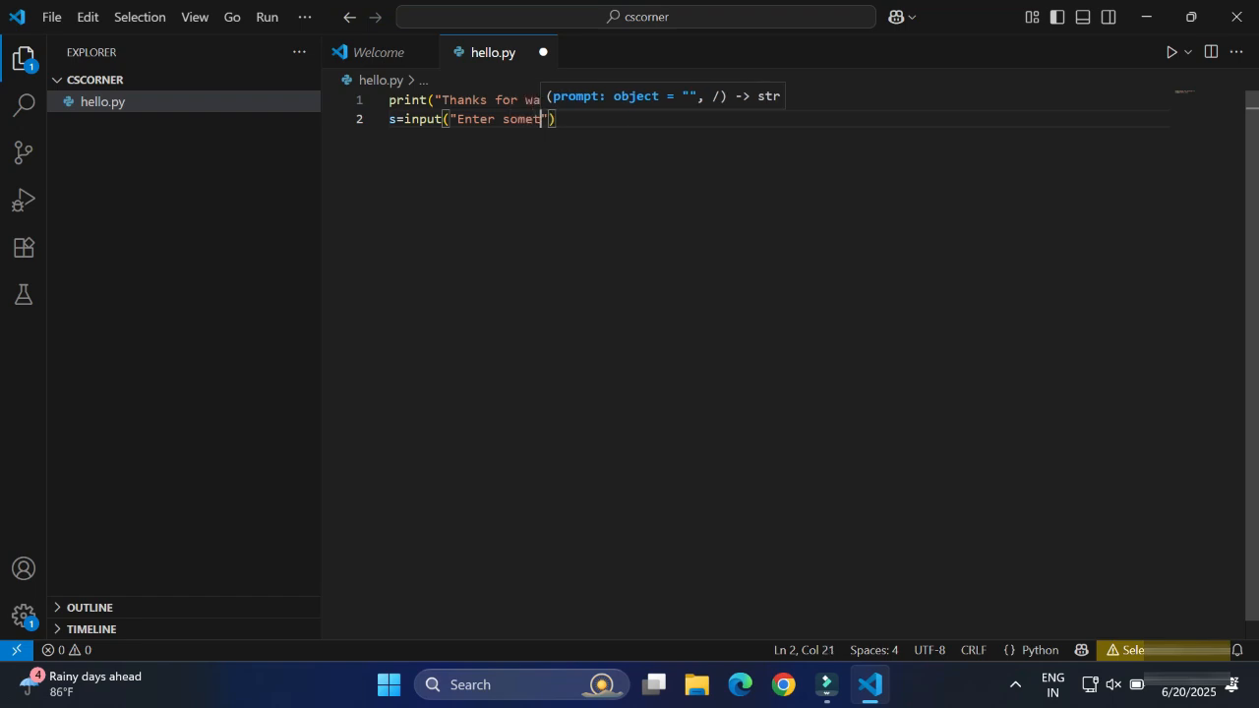
{"action": "type", "text": "hing:"}
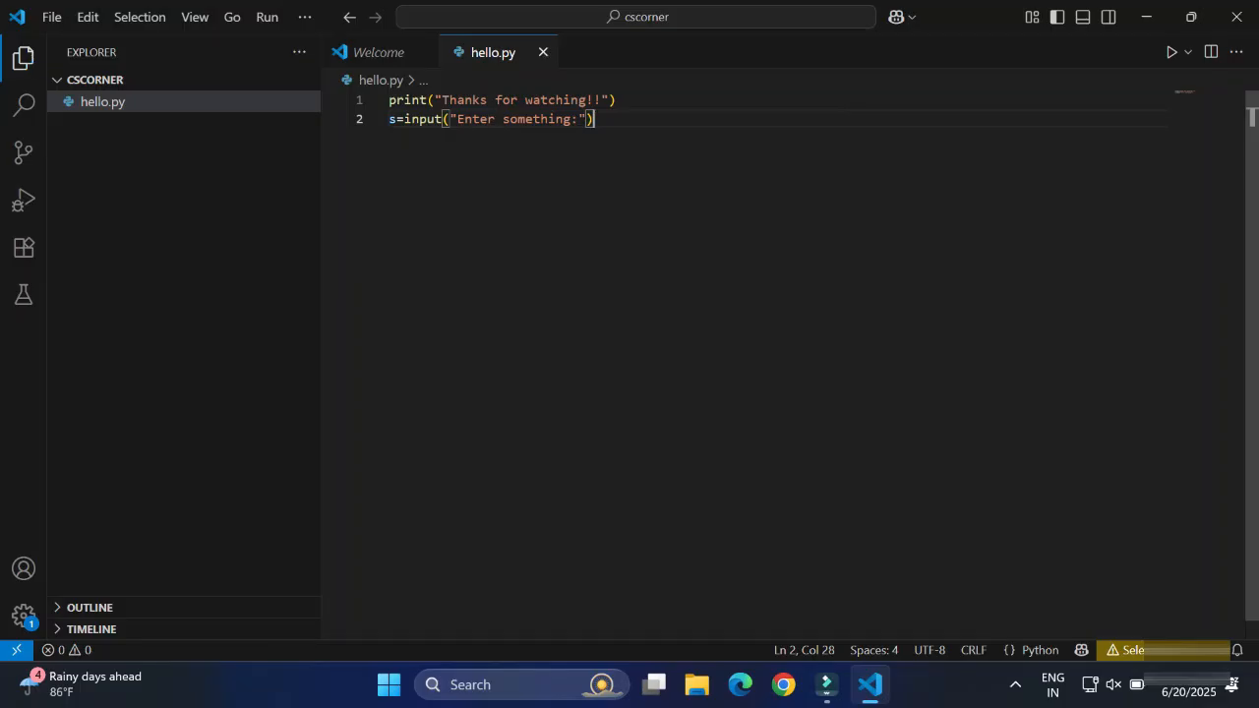
{"action": "left_click", "coordinate": [1171, 51]}
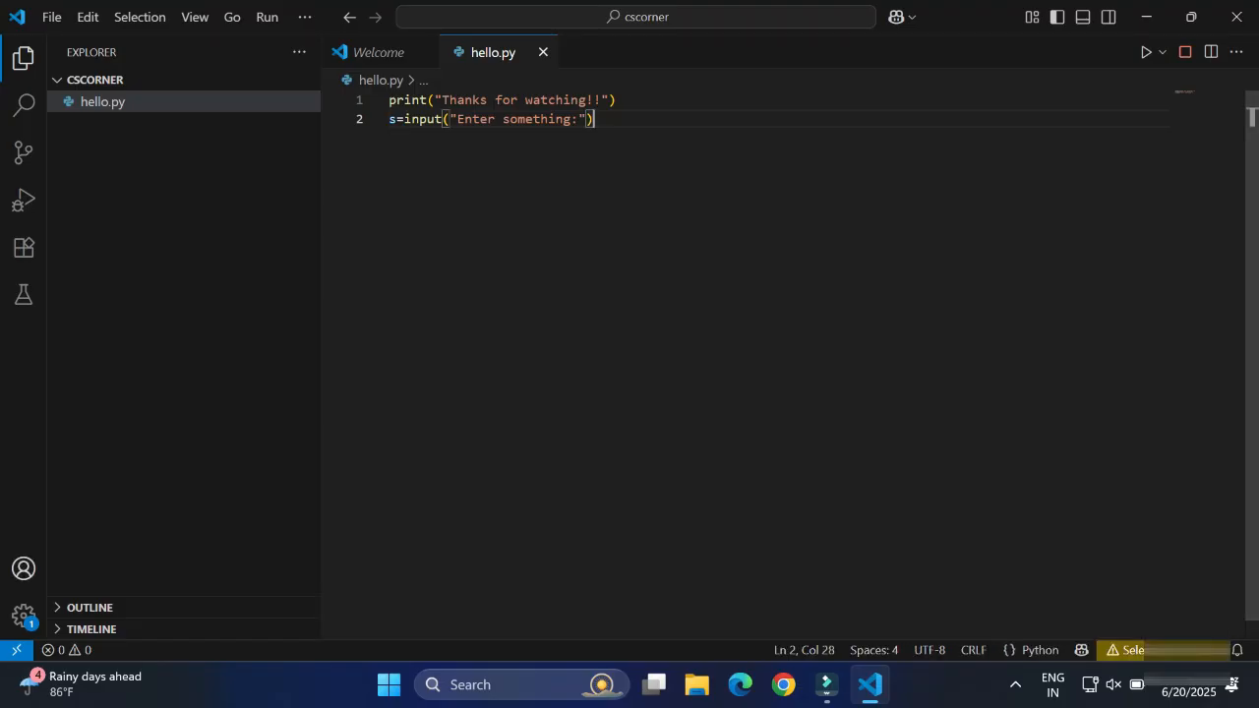
{"action": "mouse_move", "coordinate": [22, 615]}
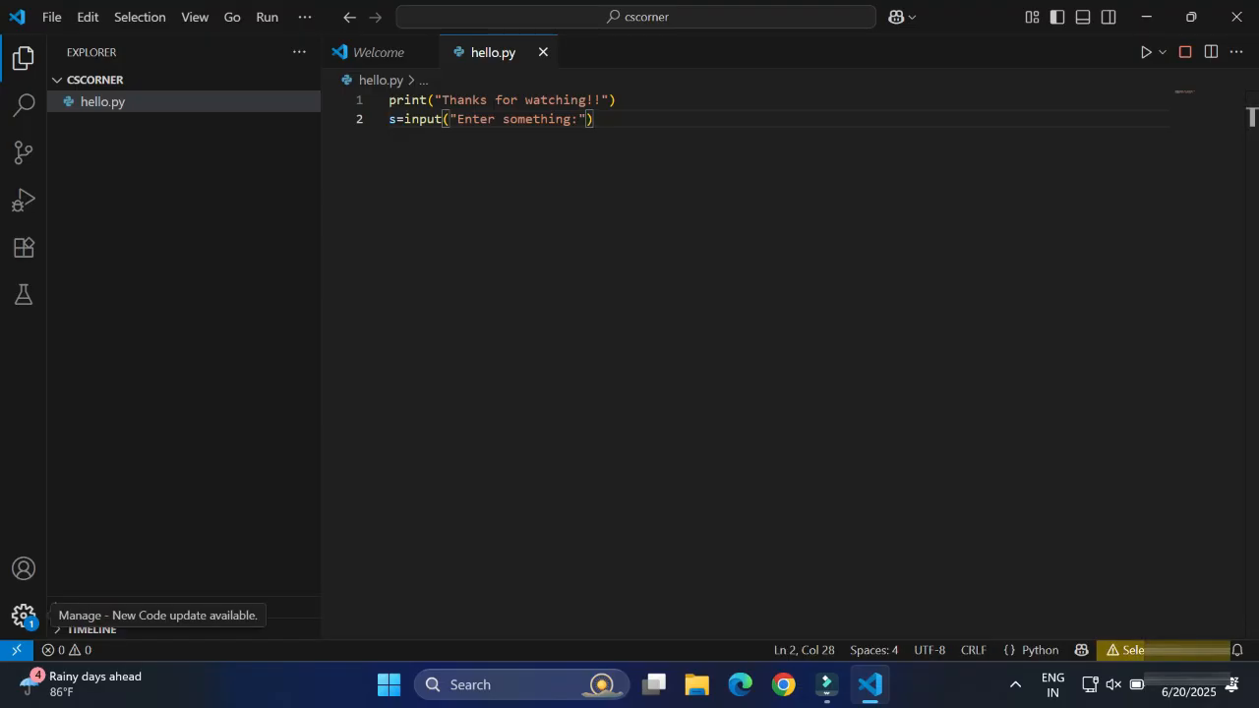
Step: Enable the Code-runner: Run In Terminal setting and close the Settings tab
{"action": "left_click", "coordinate": [23, 615]}
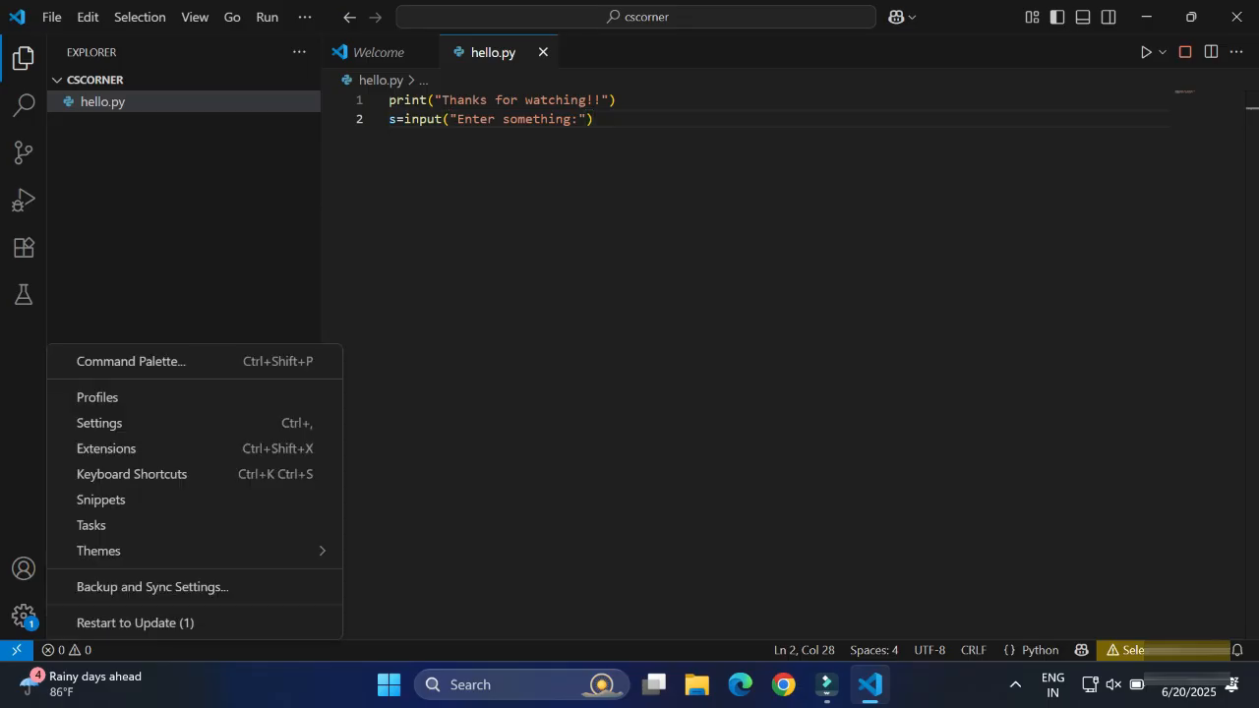
{"action": "left_click", "coordinate": [98, 422]}
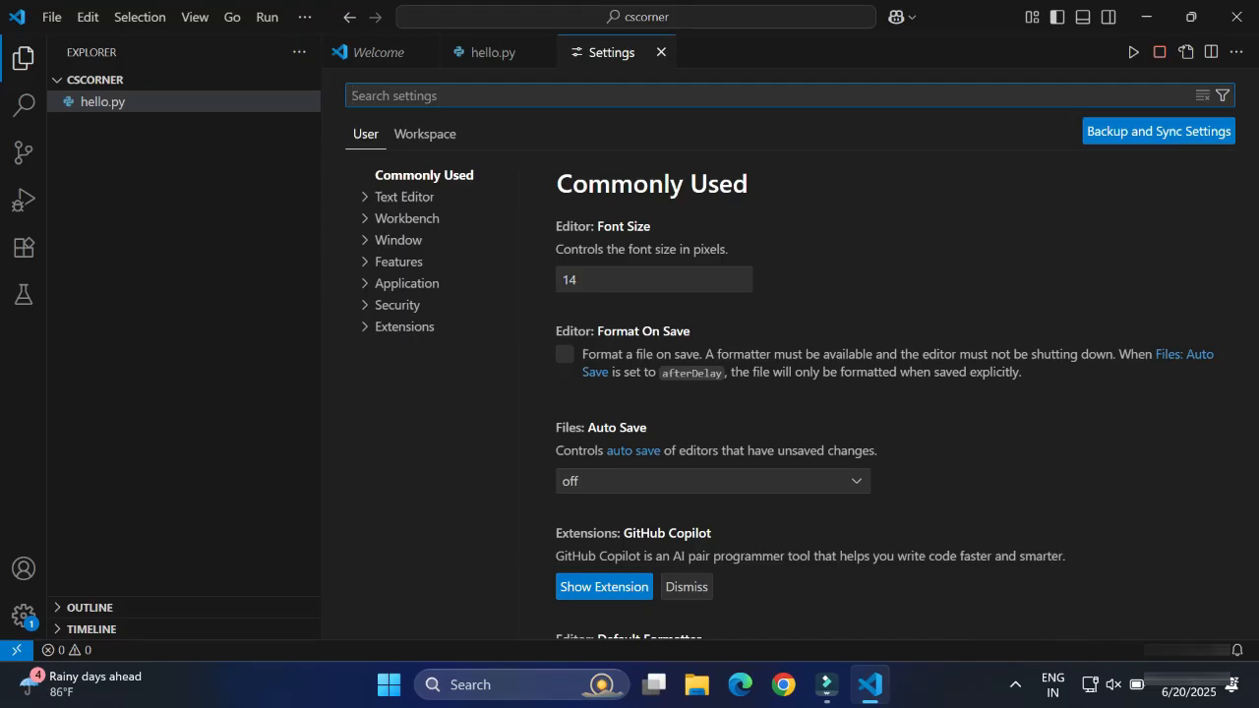
{"action": "type", "text": "run in termi"}
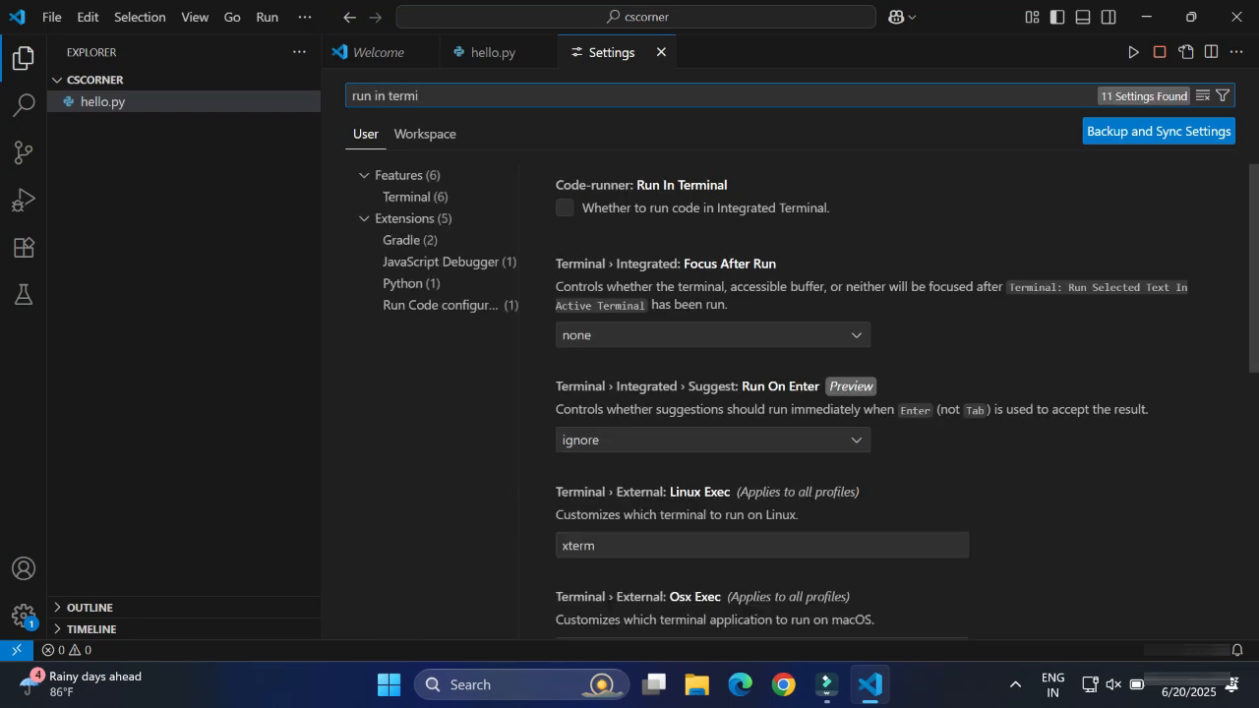
{"action": "left_click", "coordinate": [564, 208]}
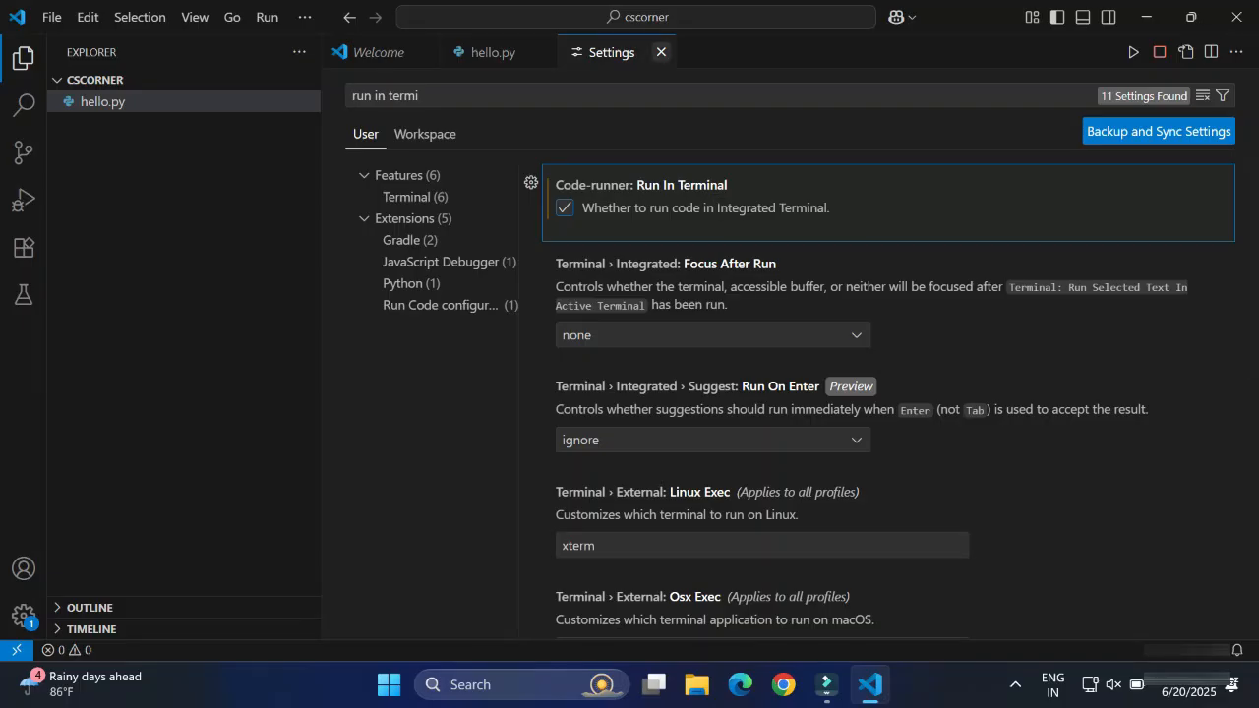
{"action": "left_click", "coordinate": [661, 52]}
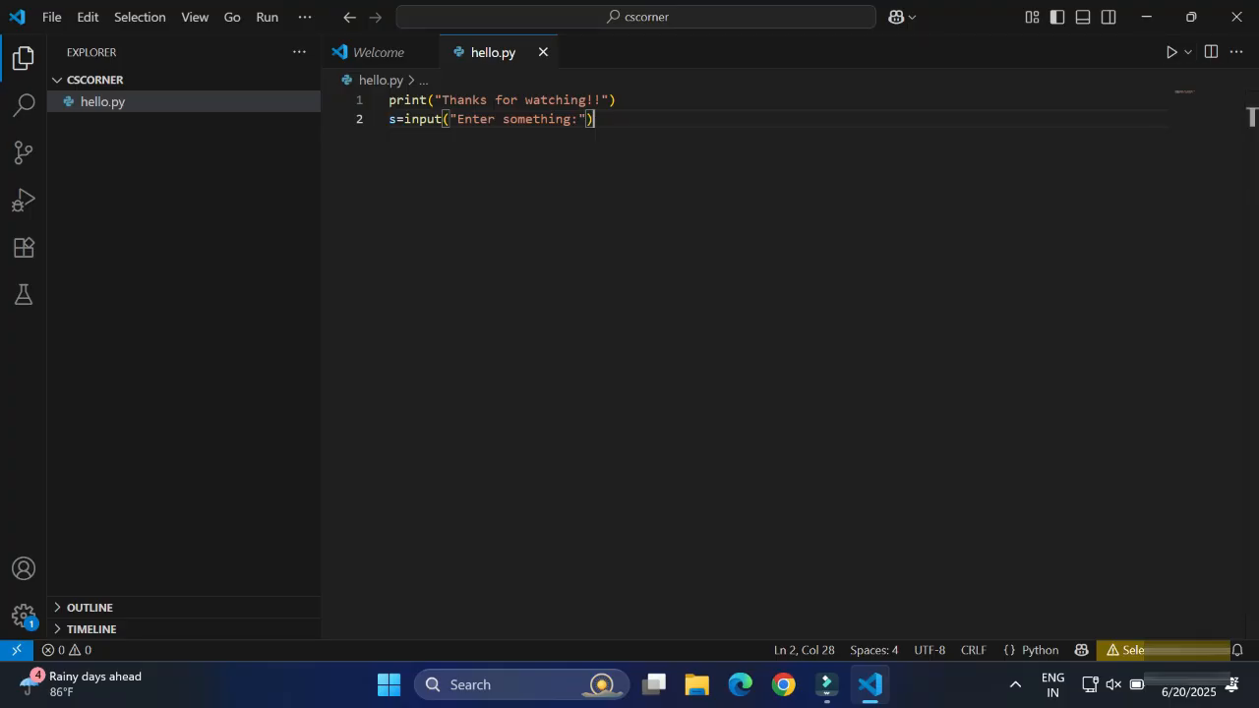
Step: Run hello.py in the integrated terminal and answer the prompt with hello
{"action": "left_click", "coordinate": [1171, 52]}
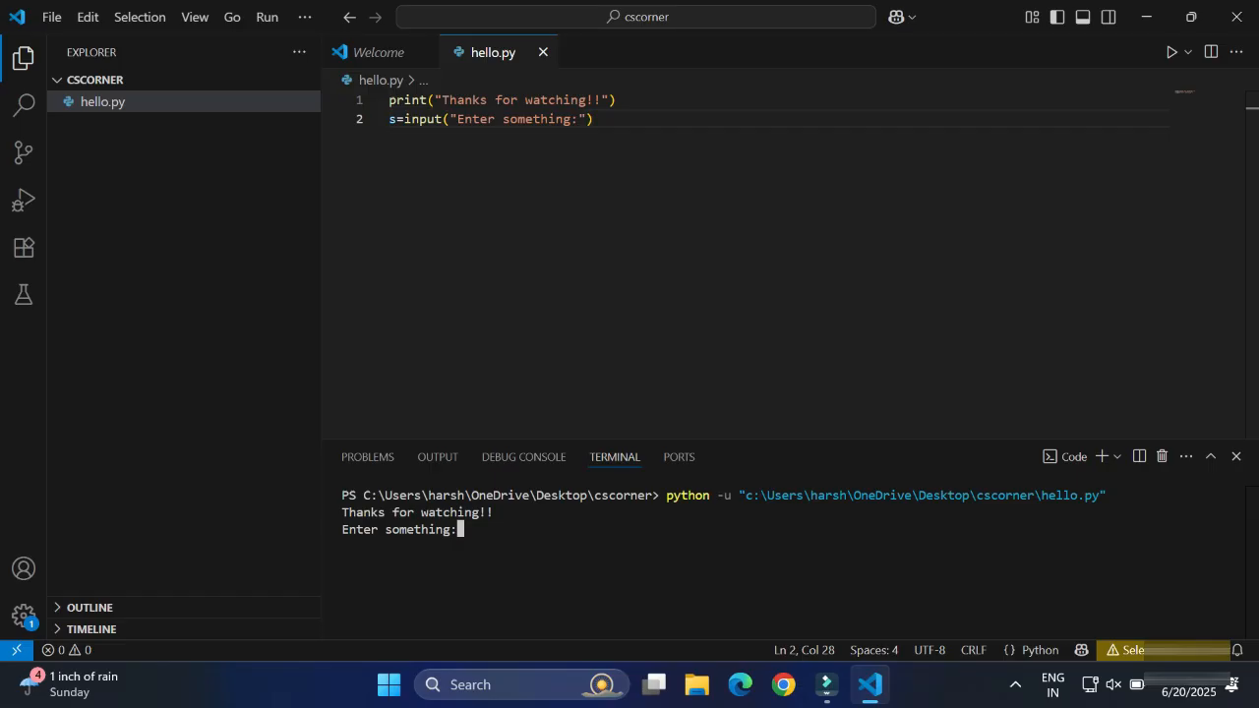
{"action": "type", "text": "hello"}
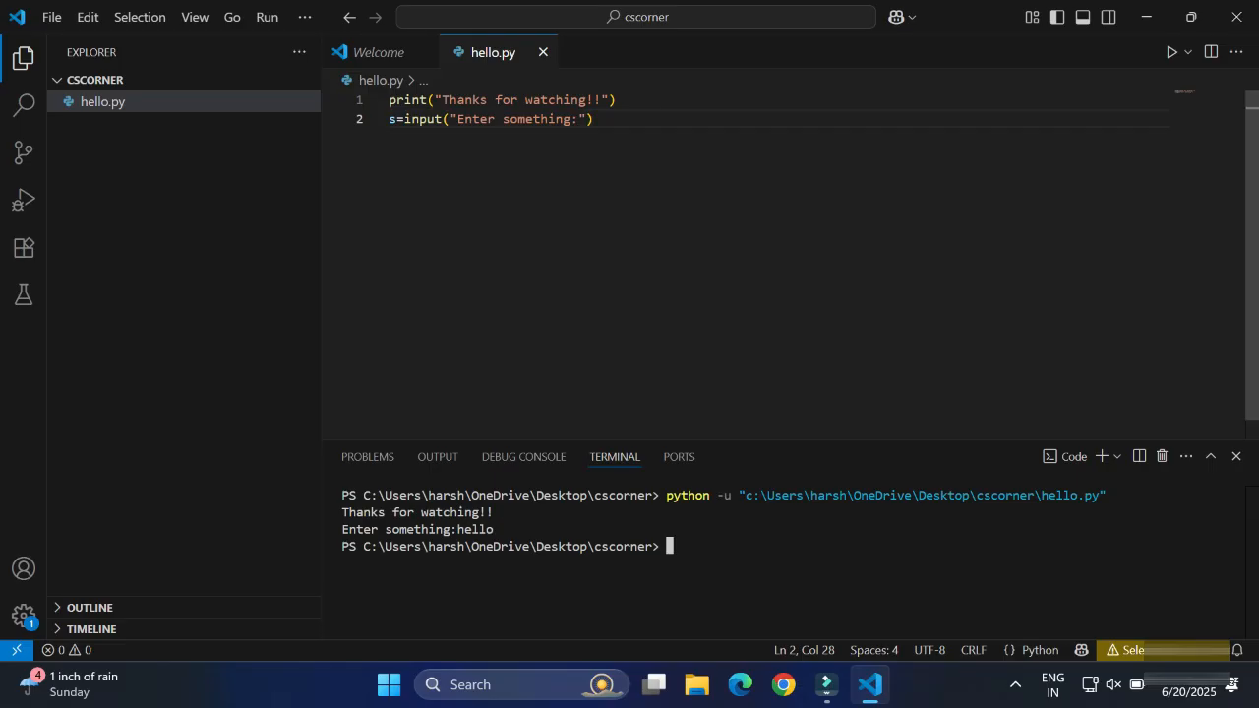
Step: Add print(s) on line 3, rerun, and enter welcome so it is echoed back
{"action": "type", "text": "p"}
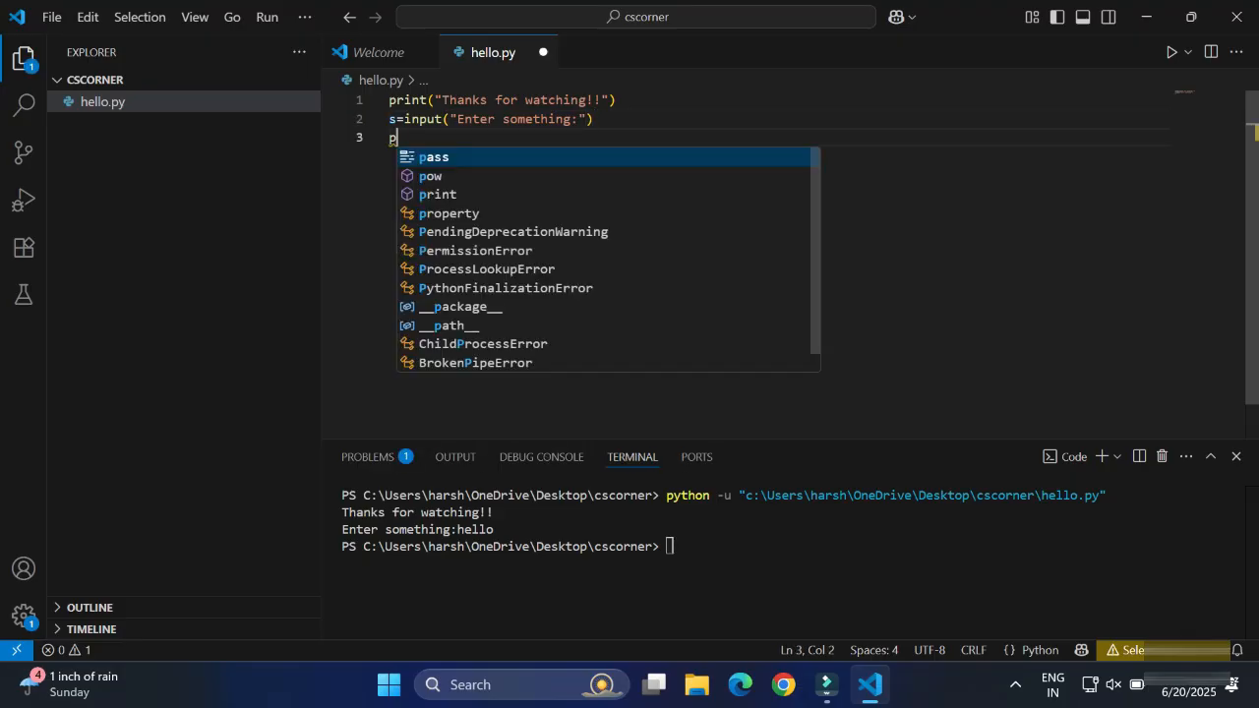
{"action": "type", "text": "rint"}
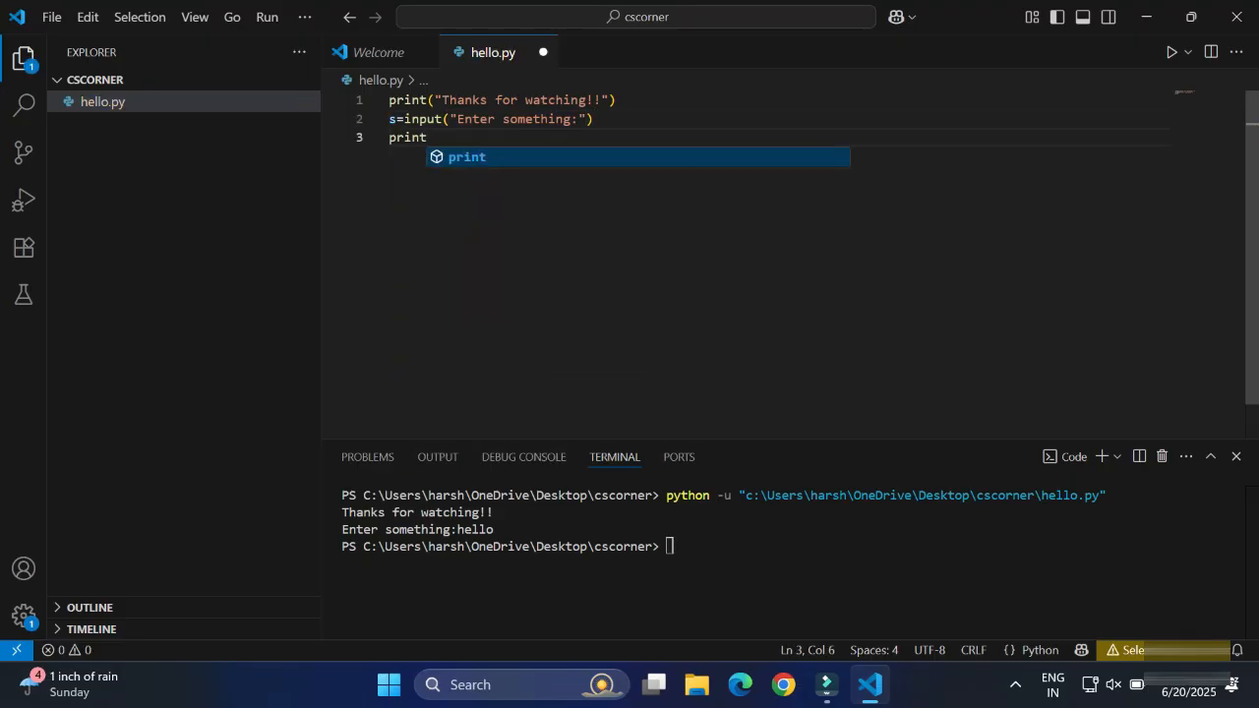
{"action": "type", "text": "(s"}
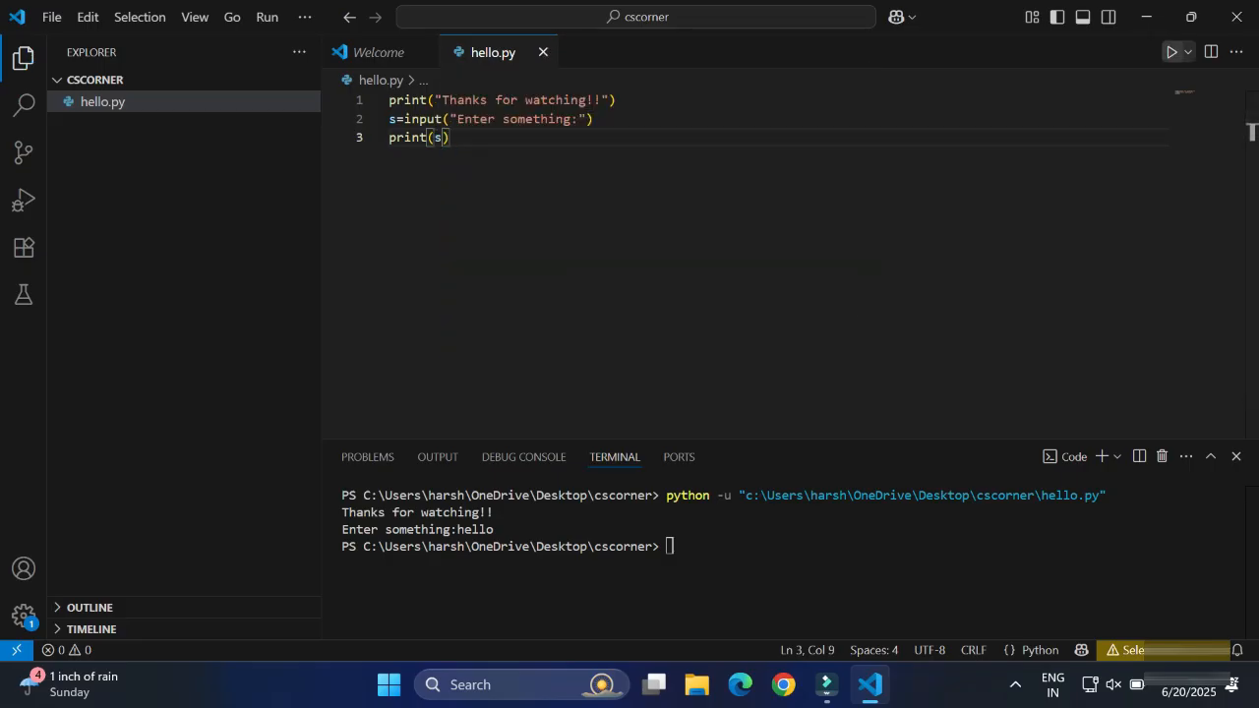
{"action": "left_click", "coordinate": [1172, 52]}
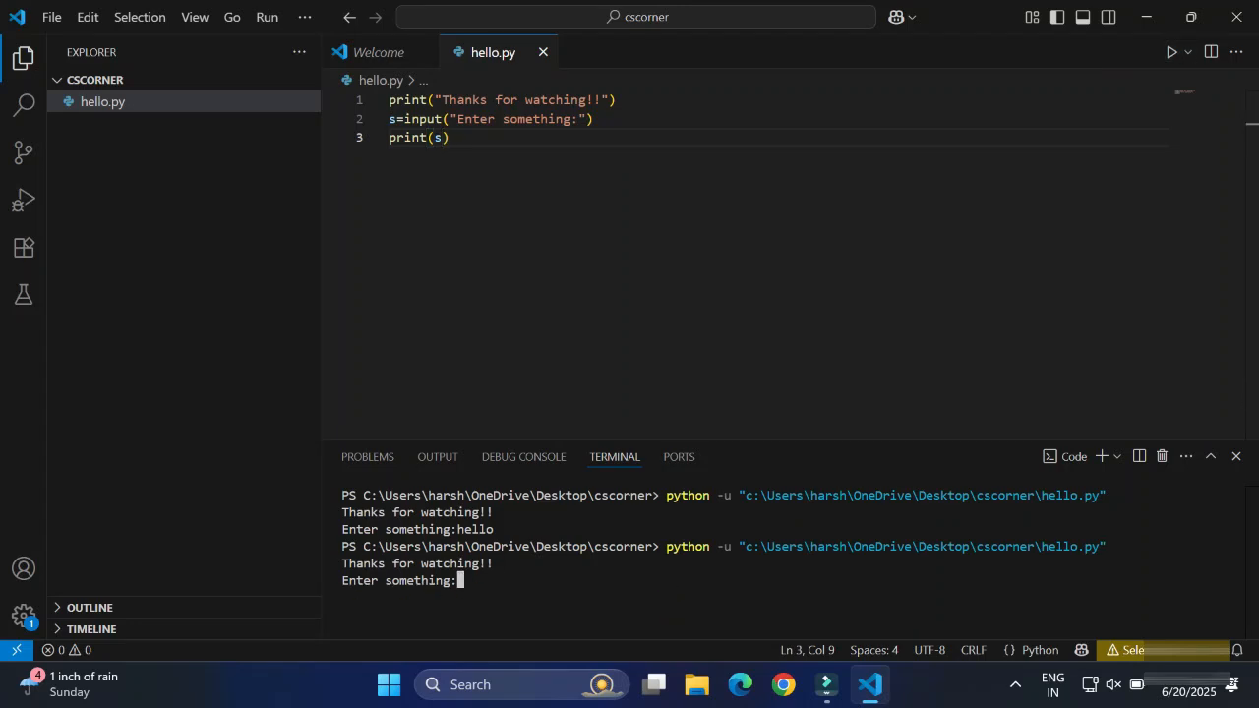
{"action": "type", "text": "welcome"}
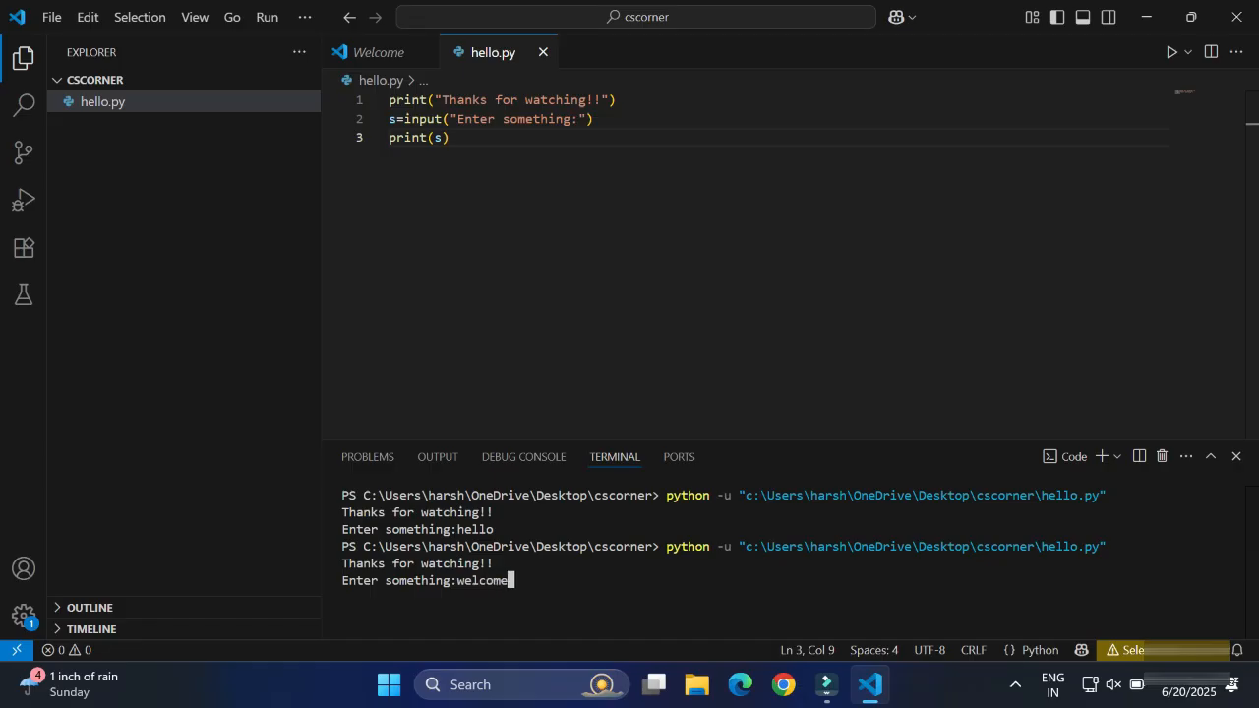
{"action": "key", "text": "enter"}
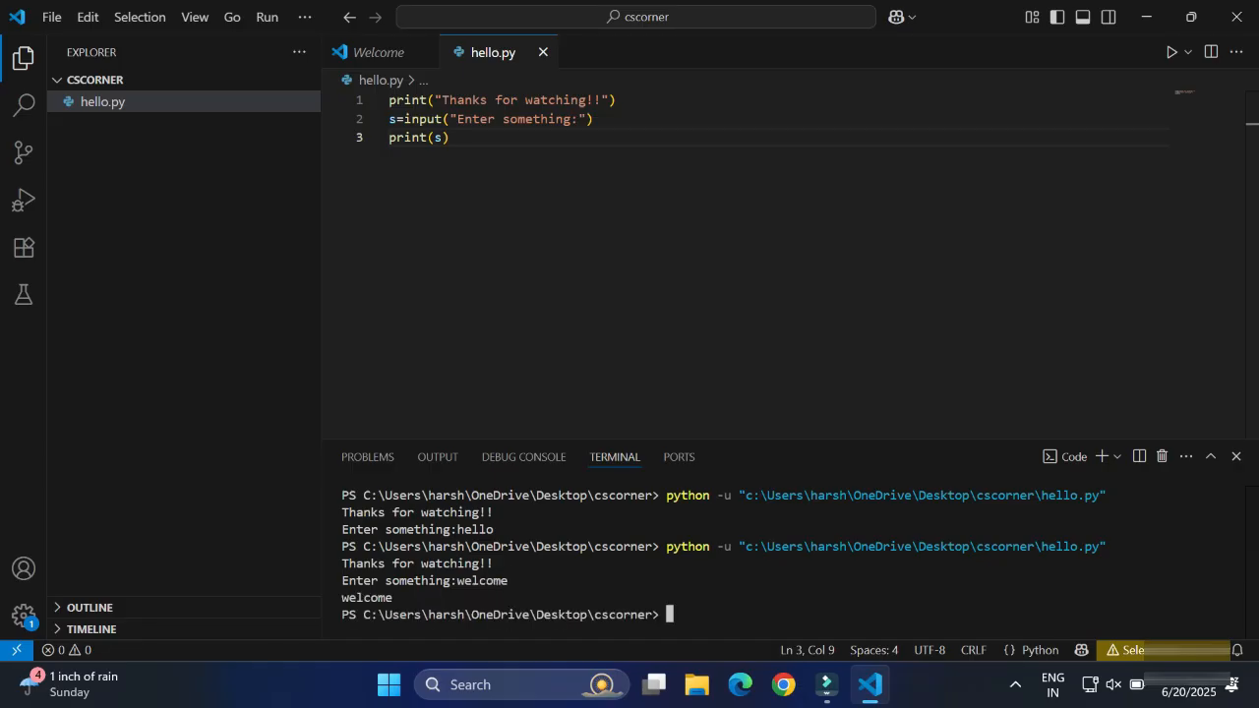